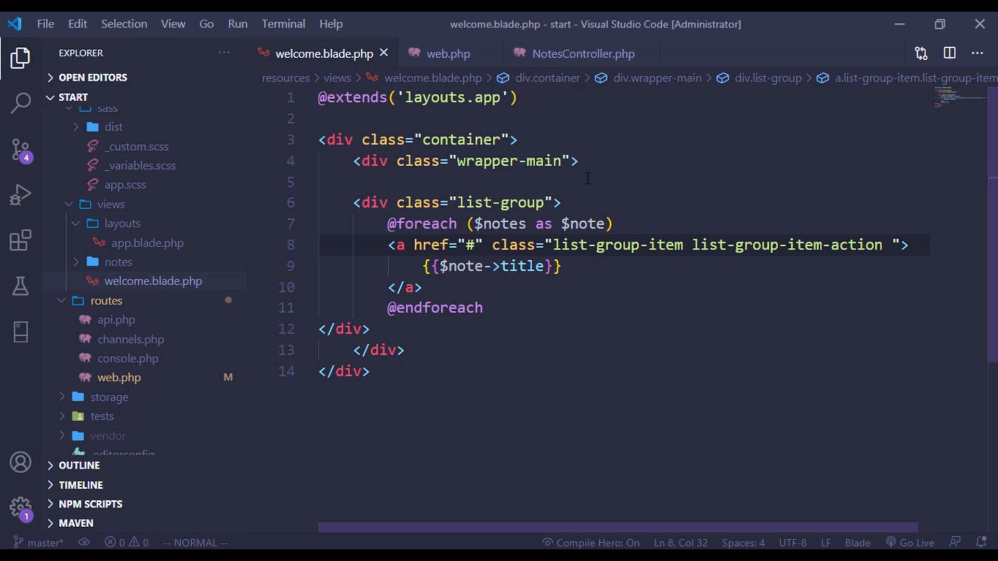
mouse_move(550, 200)
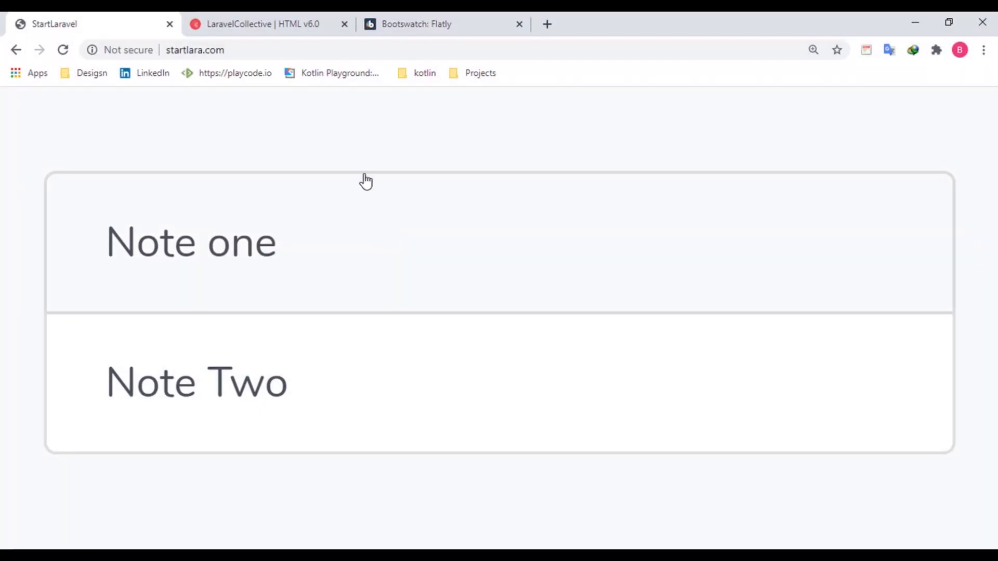
Step: Copy the composer require laravelcollective/html install command from the LaravelCollective Forms & HTML docs
left_click(261, 24)
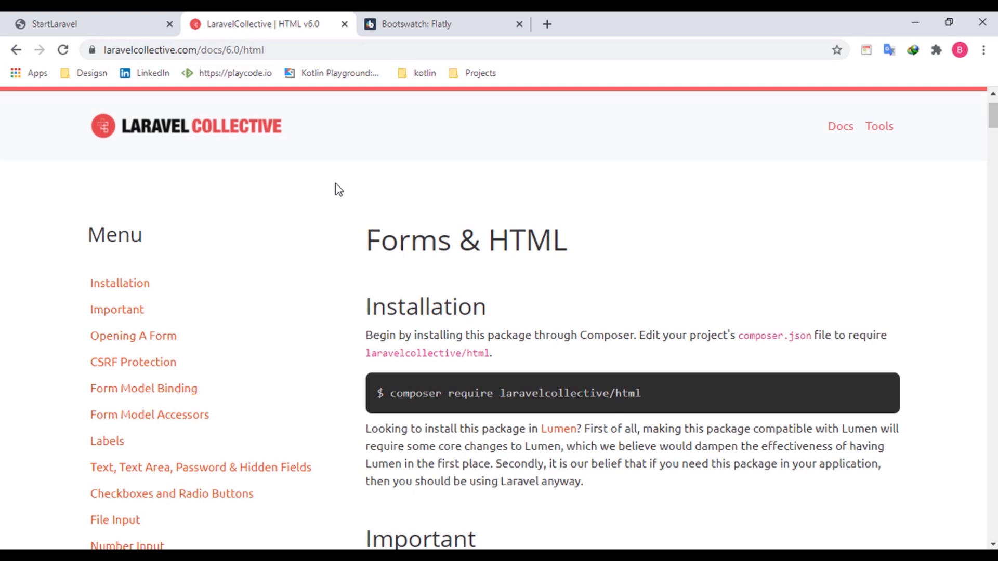
mouse_move(440, 241)
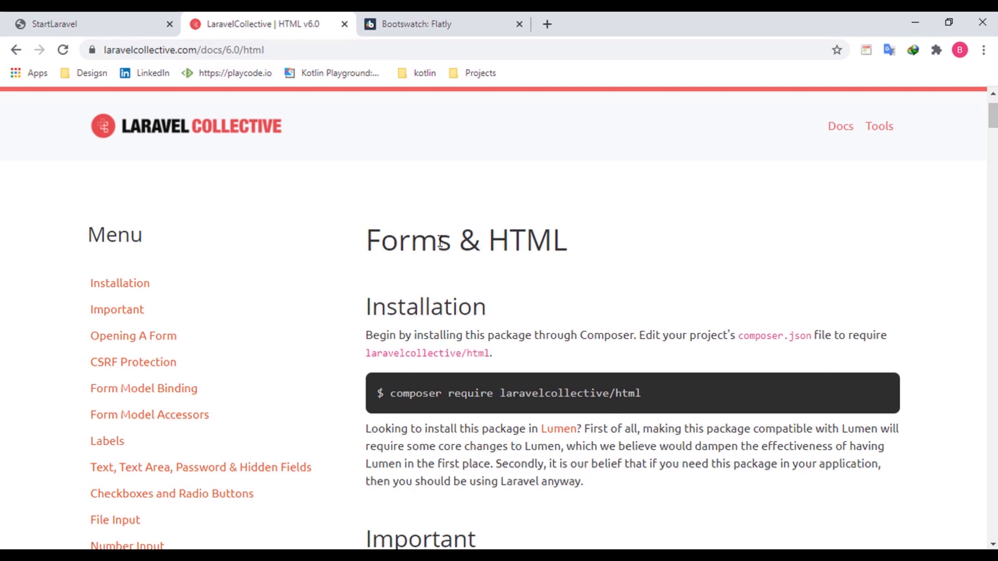
double_click(516, 393)
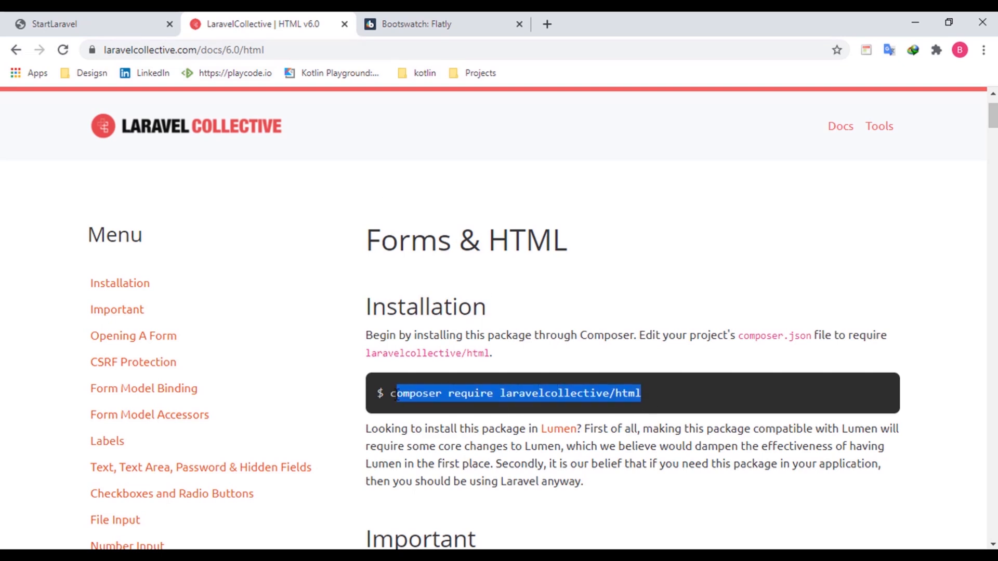
left_click(465, 482)
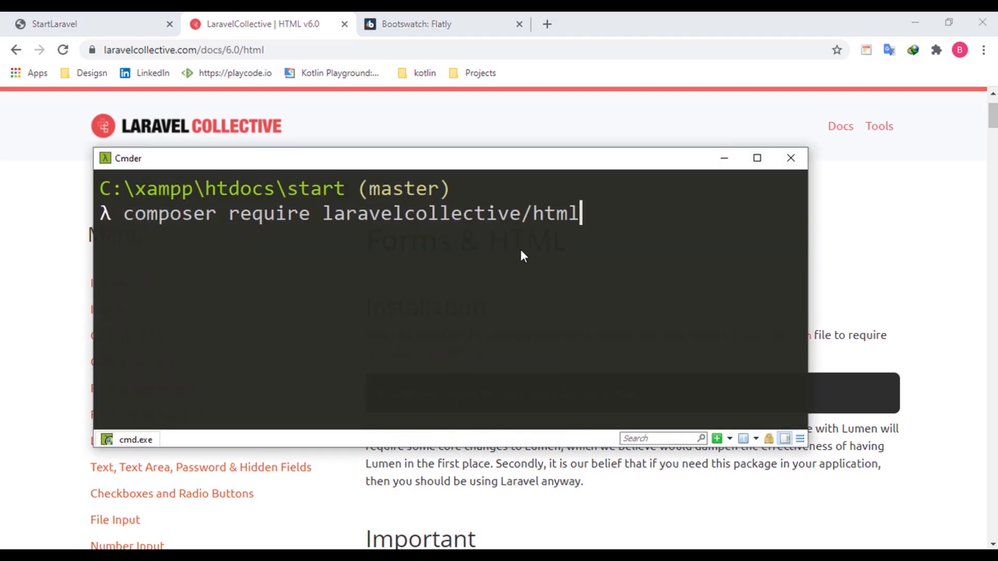
mouse_move(514, 160)
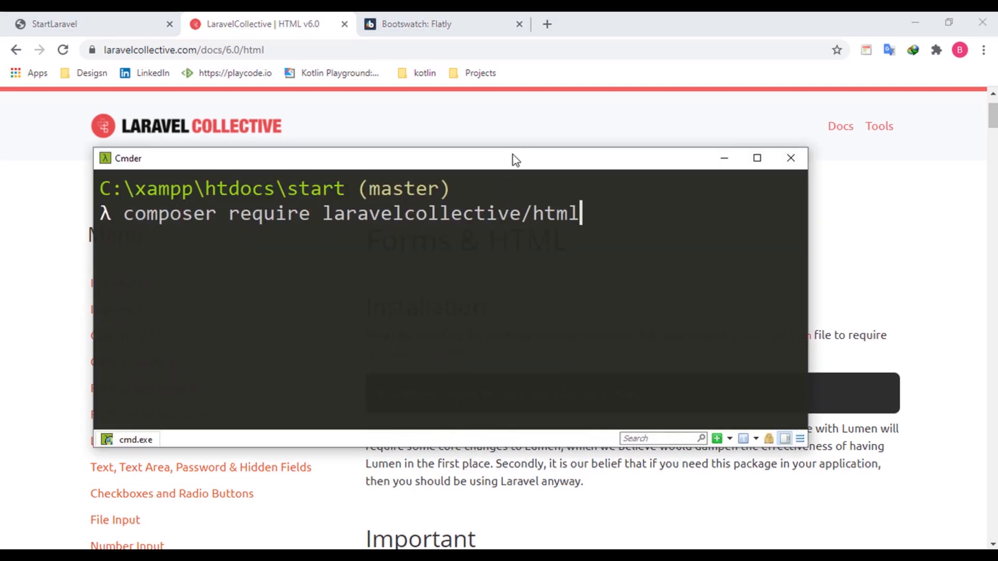
Step: Drag-select text on the Laravel Collective docs page
left_click_drag(515, 158, 506, 155)
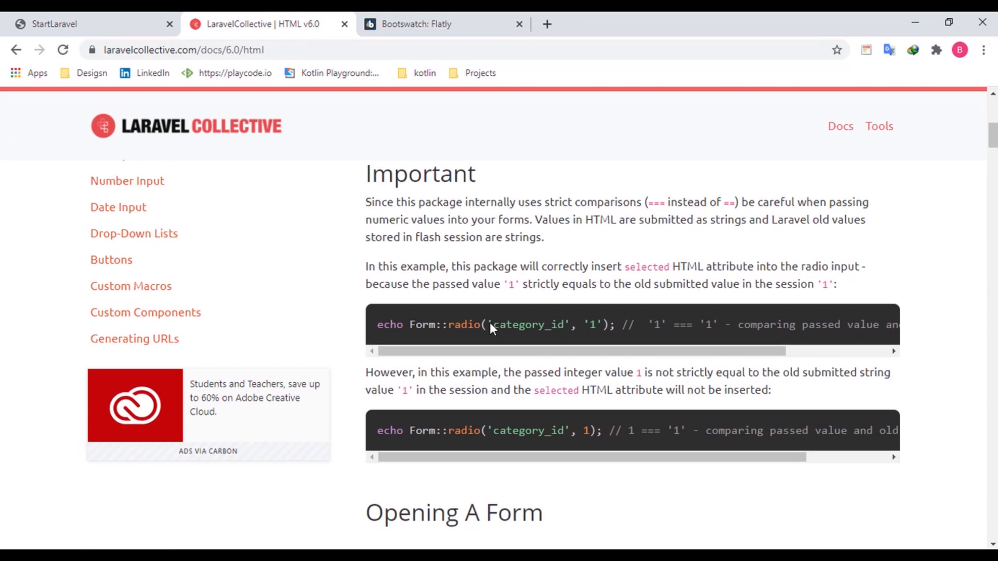
Step: Scroll through the Opening A Form and Text, Text Area, Password & Hidden Fields examples
scroll("down", 3)
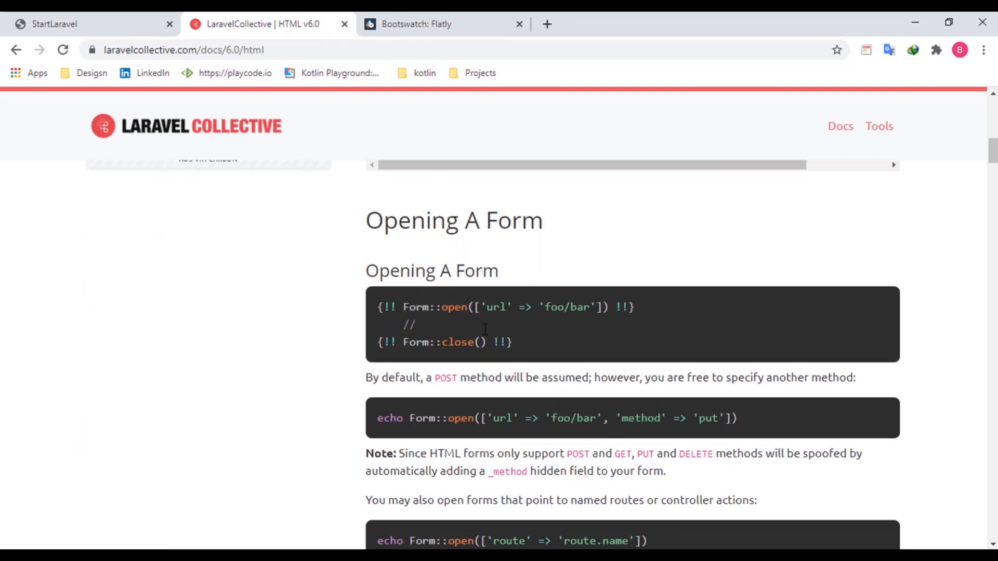
scroll("down", 3)
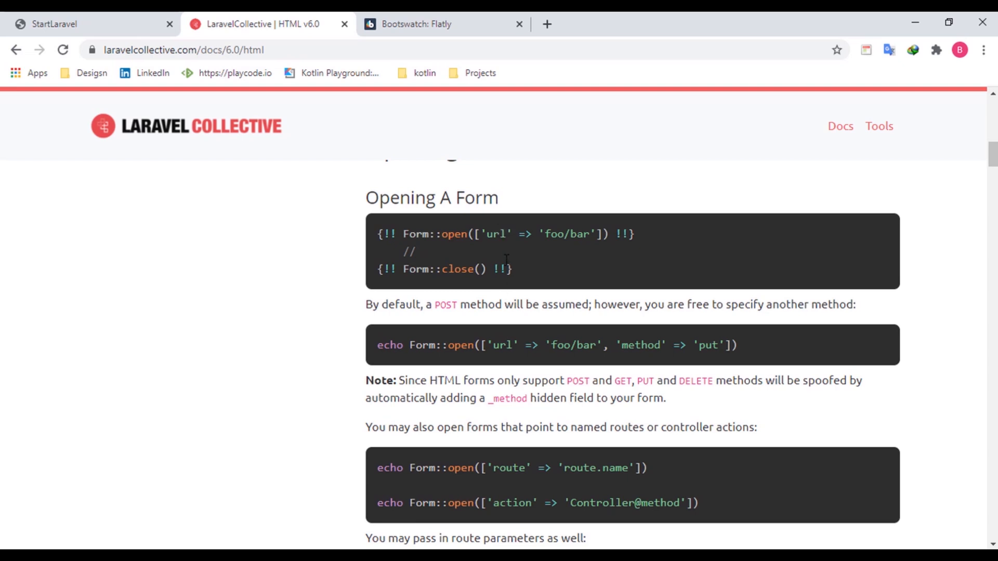
mouse_move(502, 348)
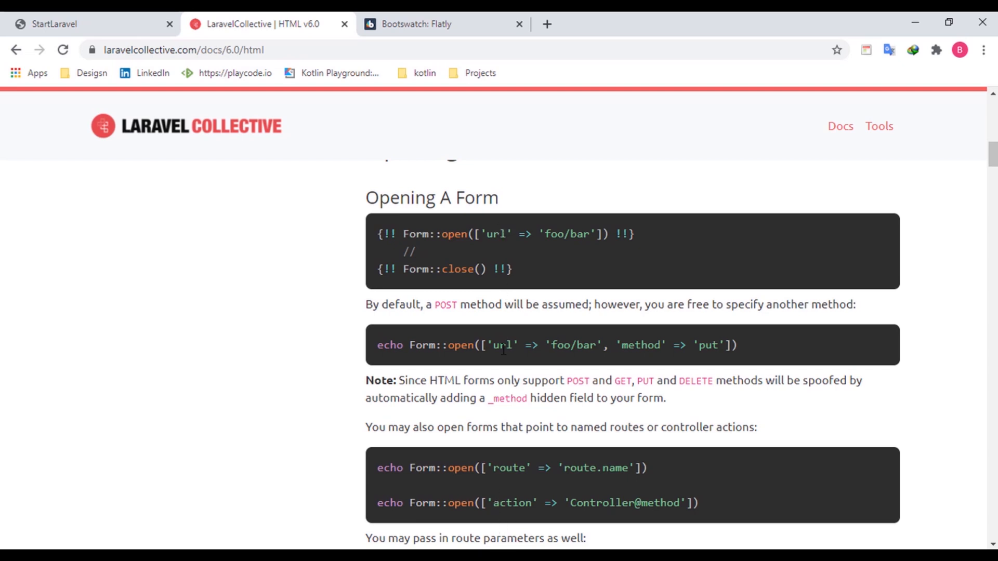
mouse_move(470, 400)
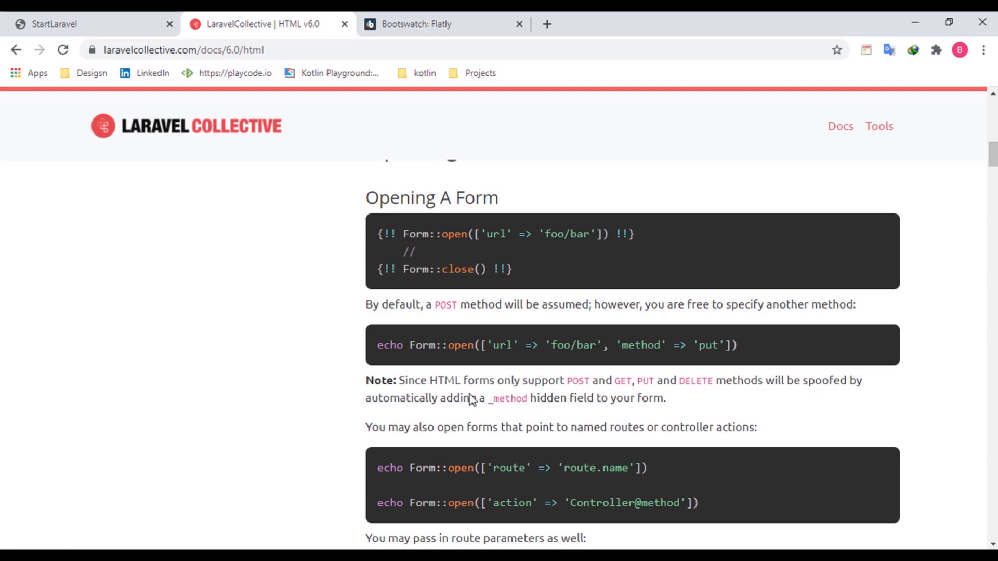
scroll("down", 3)
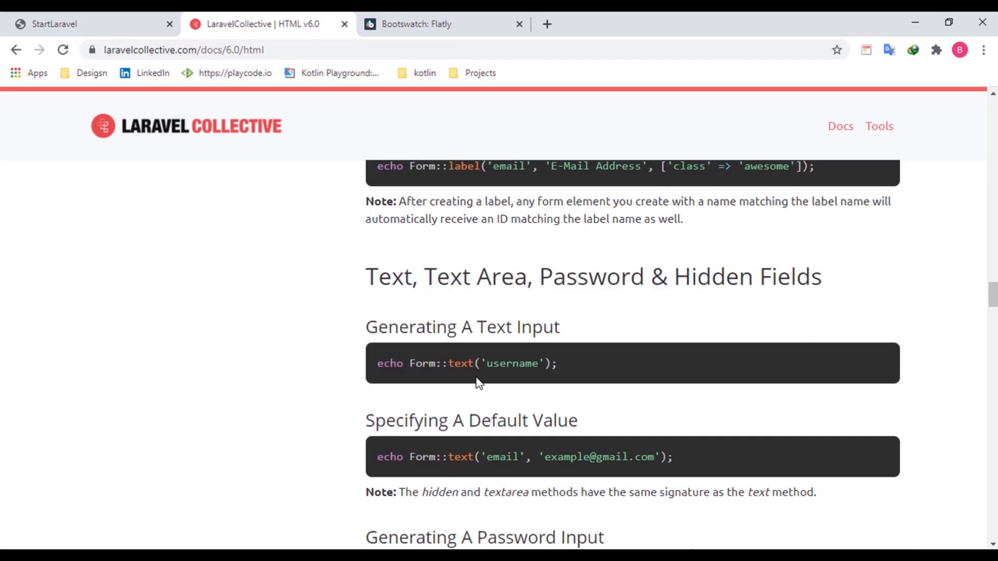
scroll("down", 3)
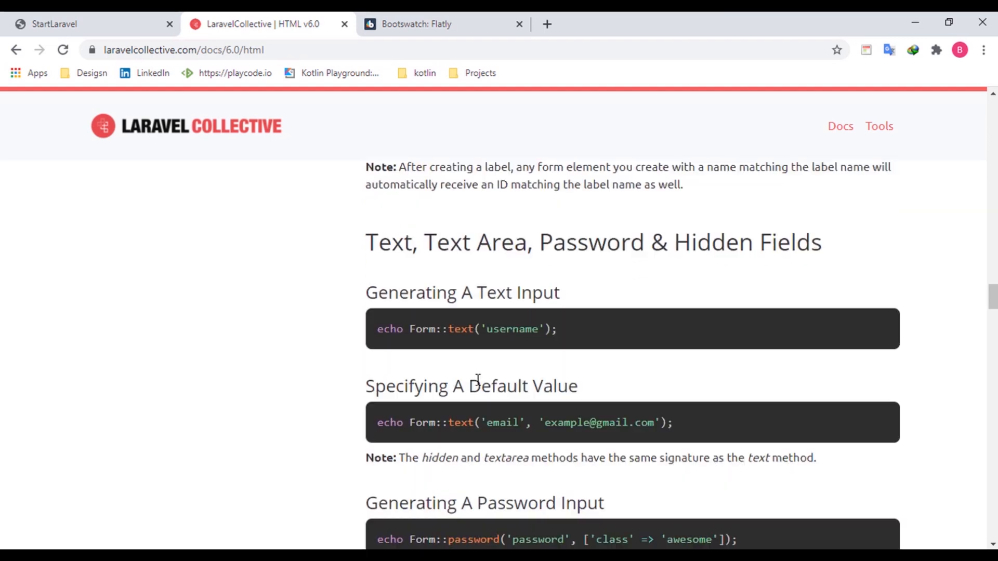
scroll("down", 3)
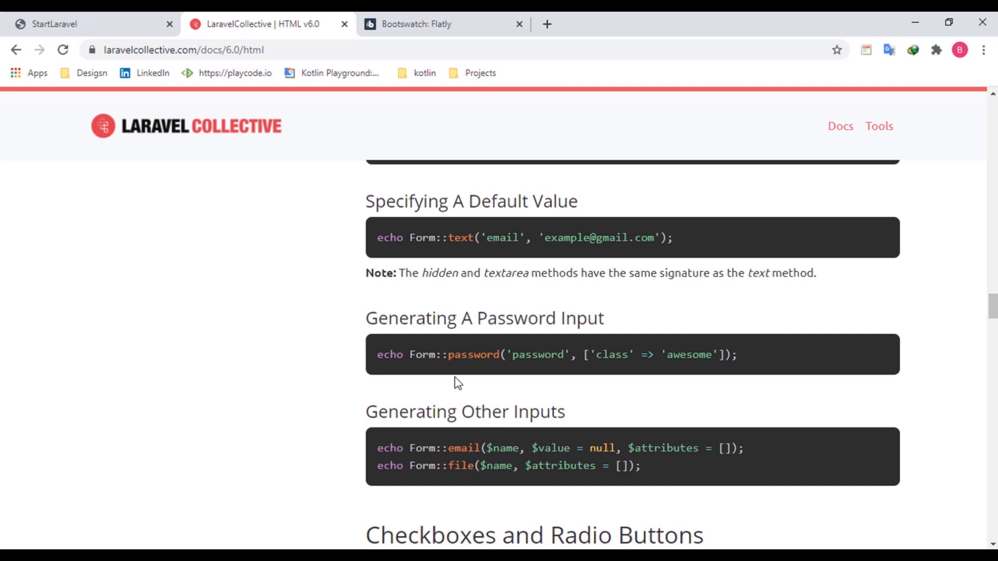
mouse_move(497, 351)
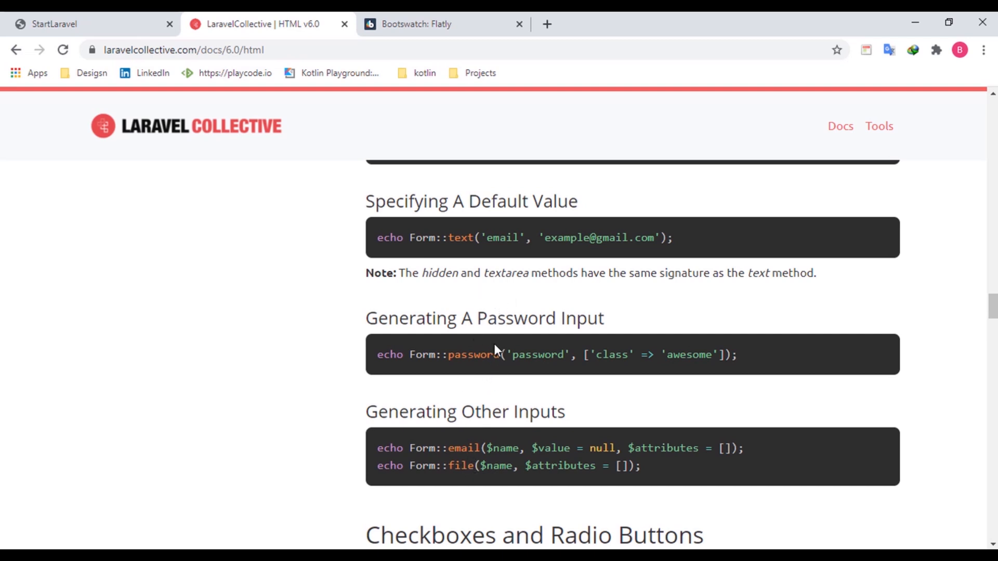
scroll("down", 3)
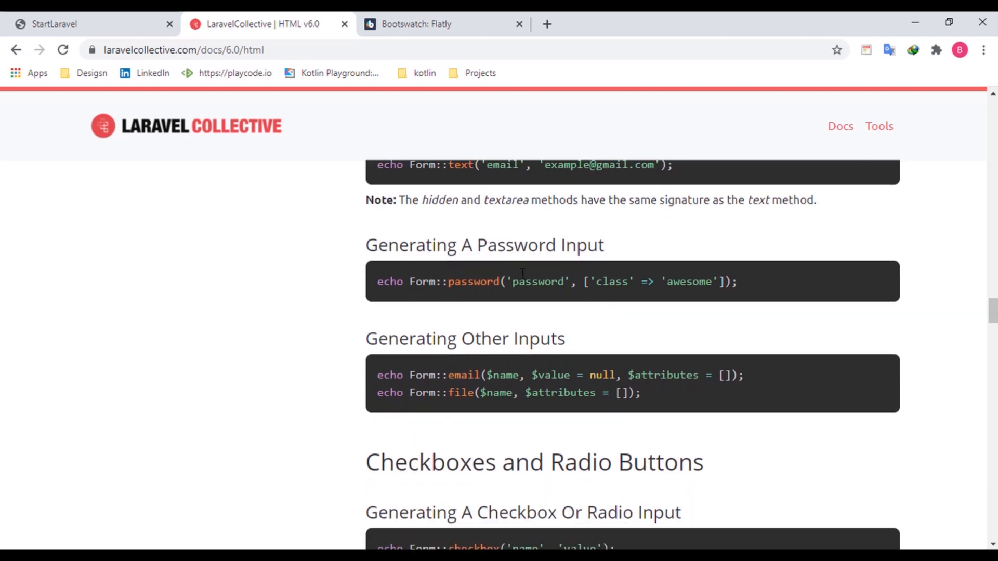
scroll("down", 3)
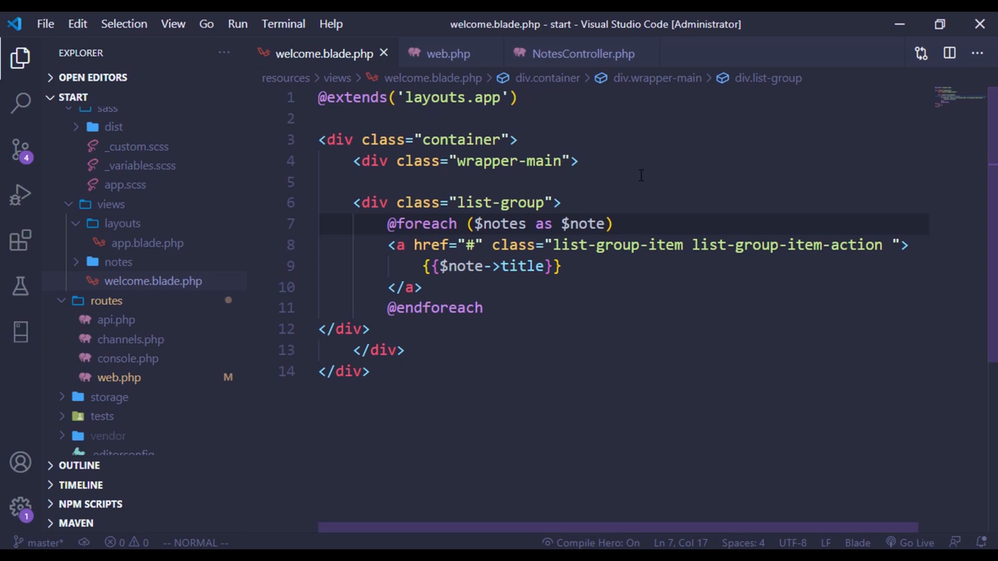
Step: Write Form::open(['note' => "NotesControlles@store"]) and Form::close() tags inside the wrapper-main div
type("{}")
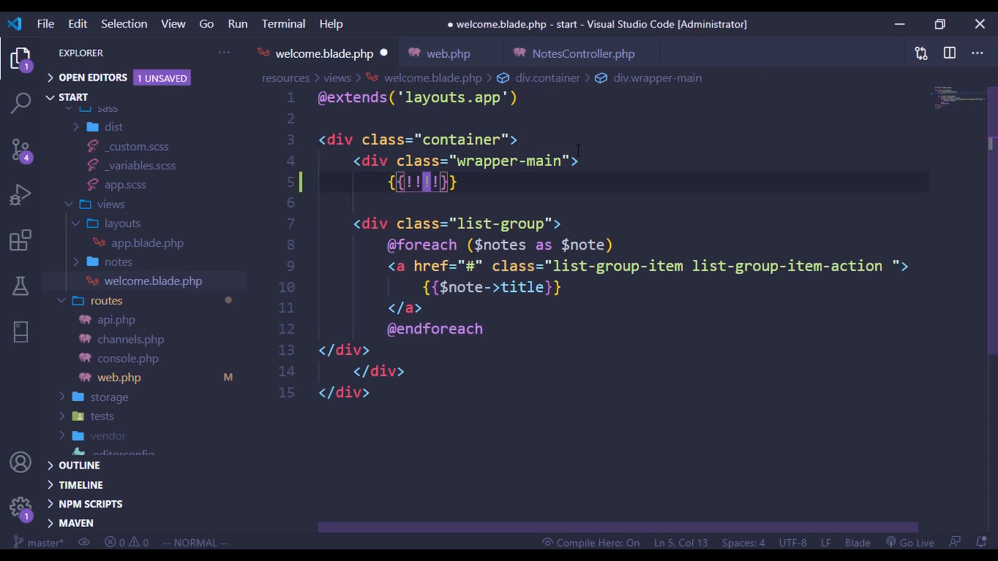
type("Form")
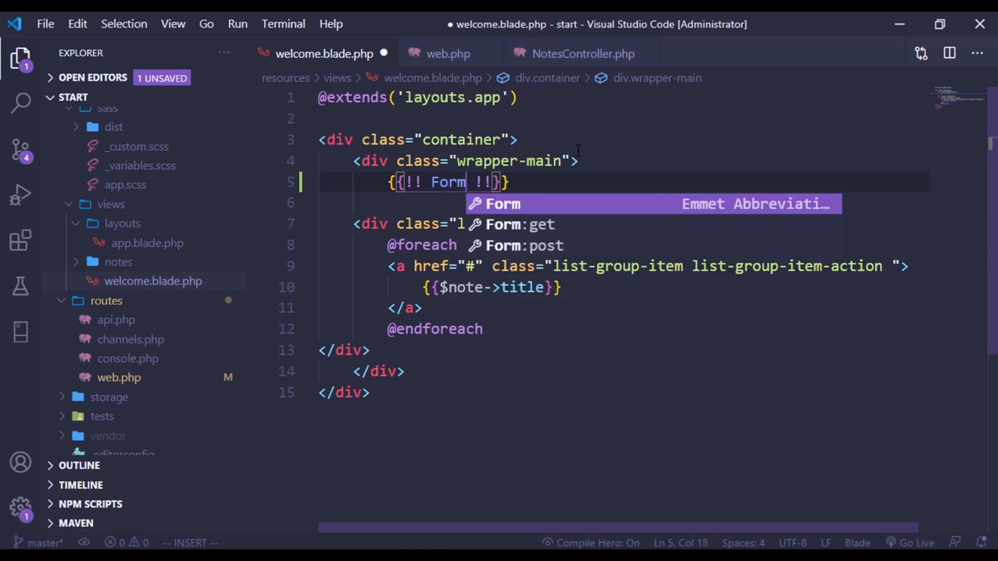
type("::open(\"\")")
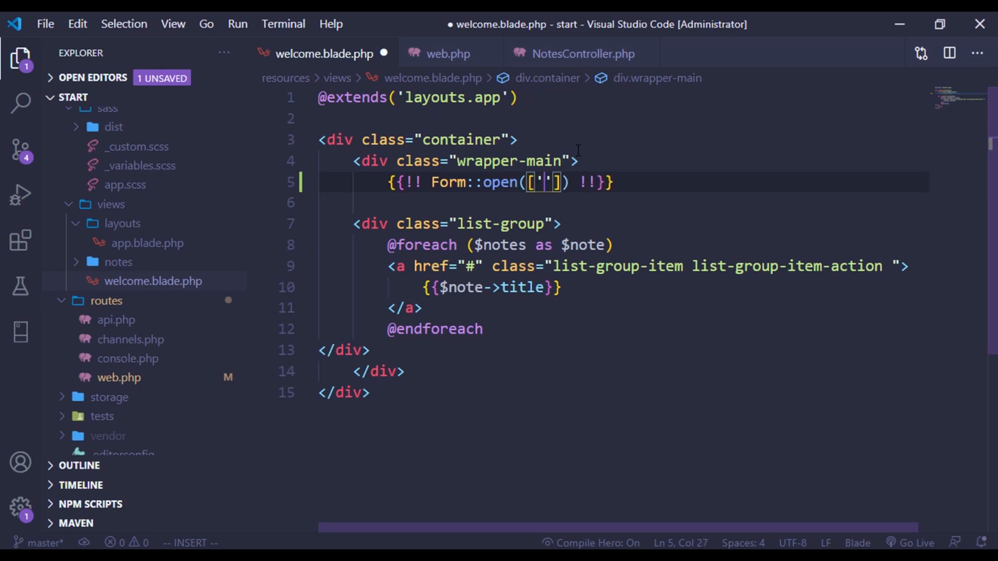
type("note")
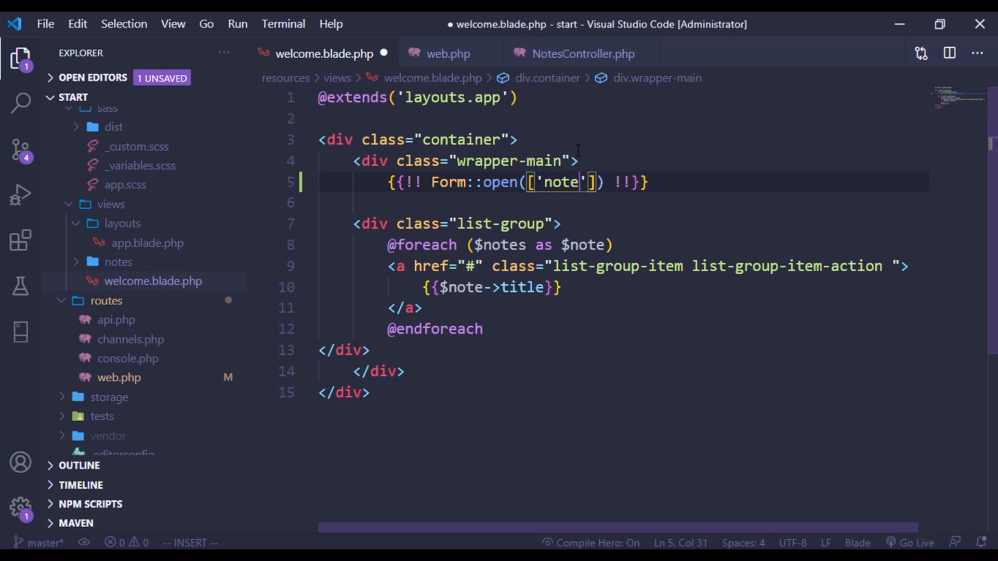
type("=> \"\"")
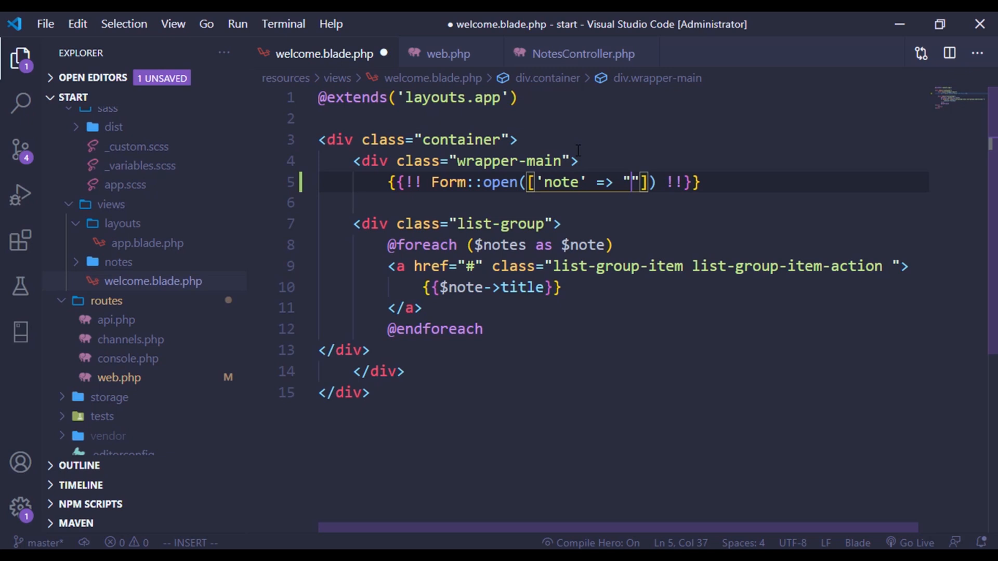
type("NotesControlles")
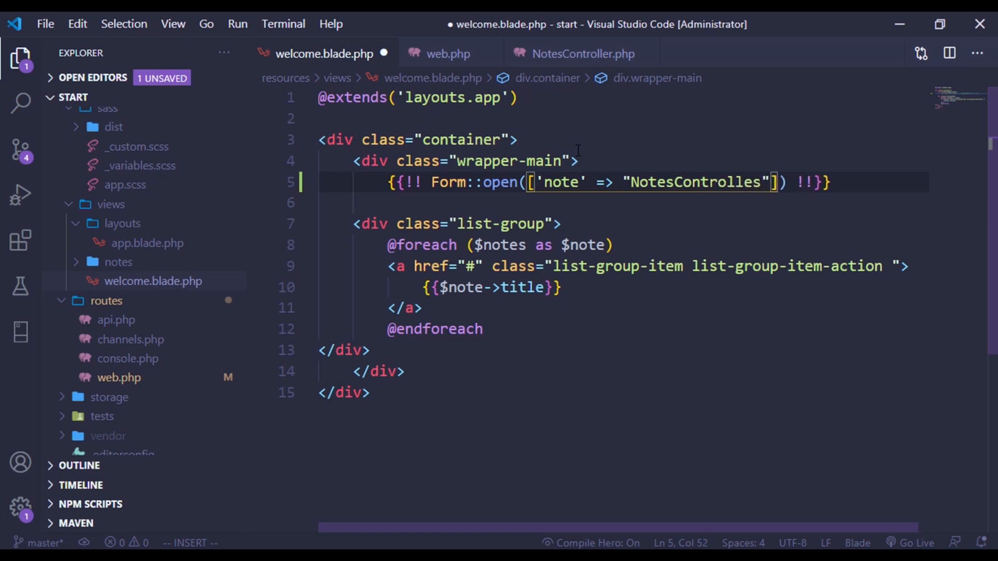
type("@store")
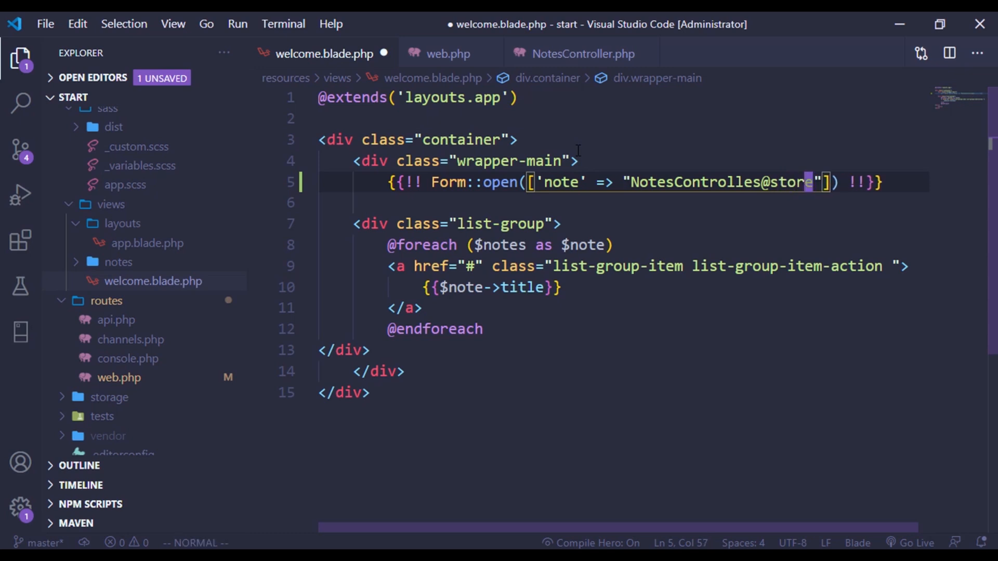
type("{{}}")
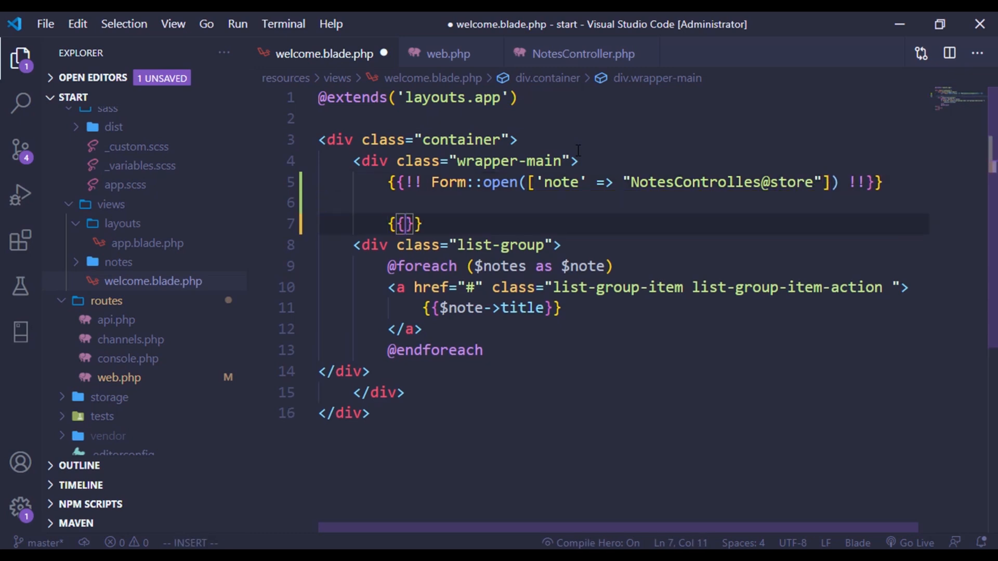
type("!!!!")
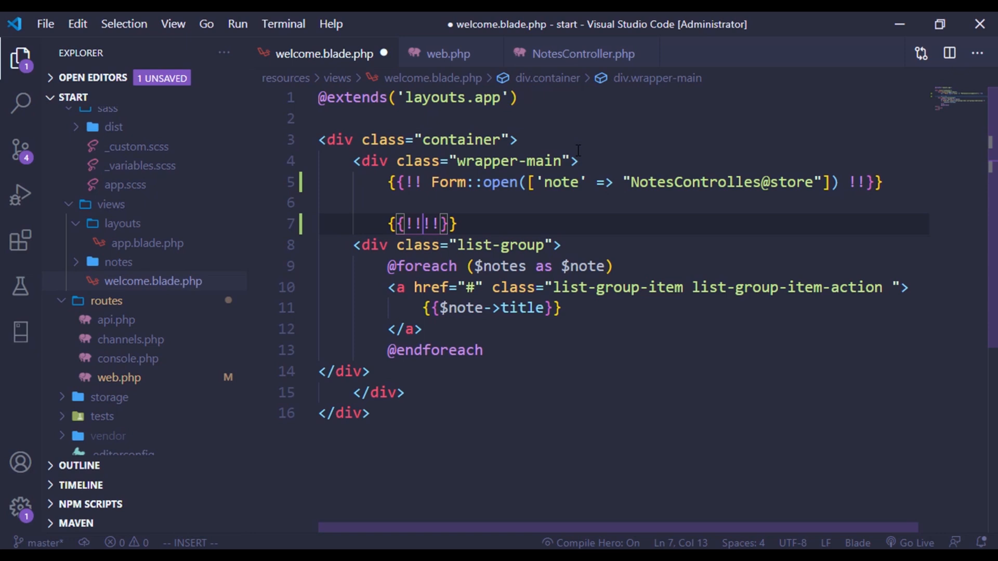
type("Form::close(")
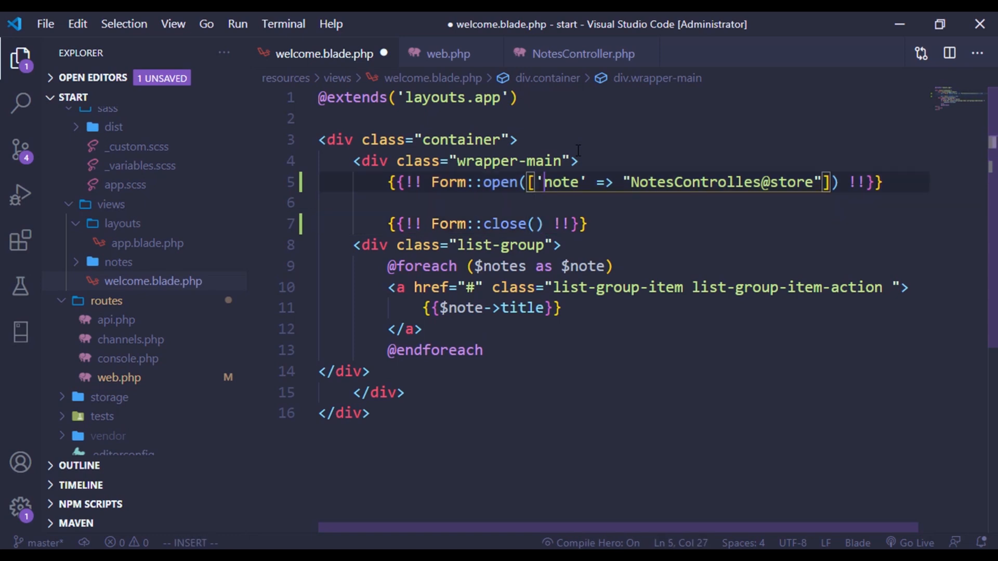
Step: Save welcome.blade.php and start an empty line inside the form
key("ctrl+s")
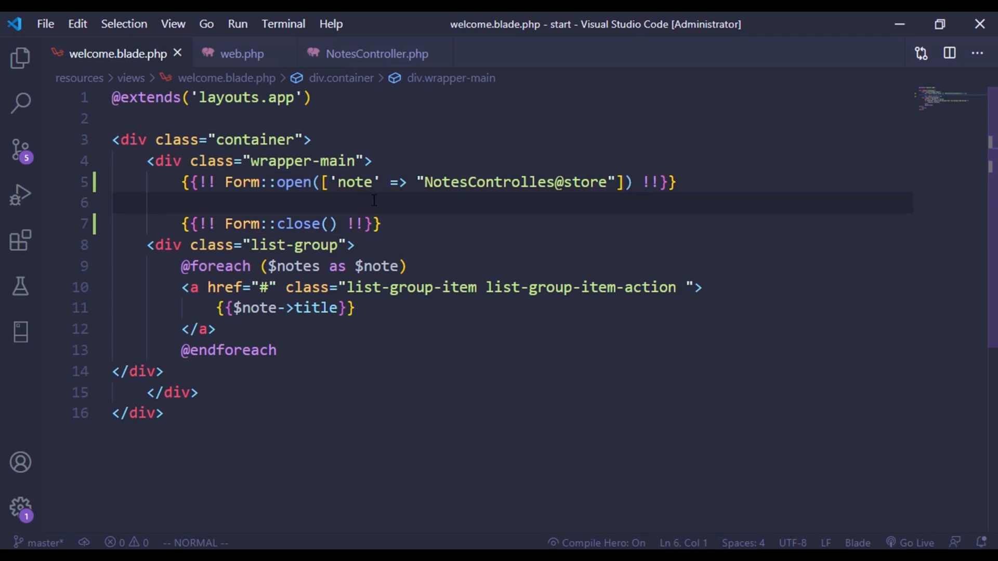
key("i")
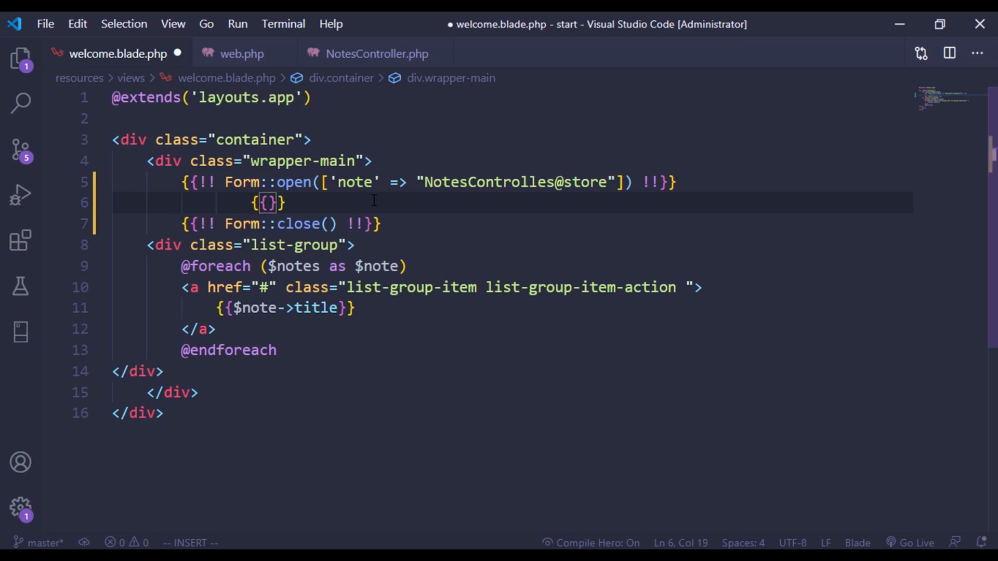
Step: Add {{Form::text("", "default value")}} inside the form, save, and fix the tag braces
type("Form:: tx")
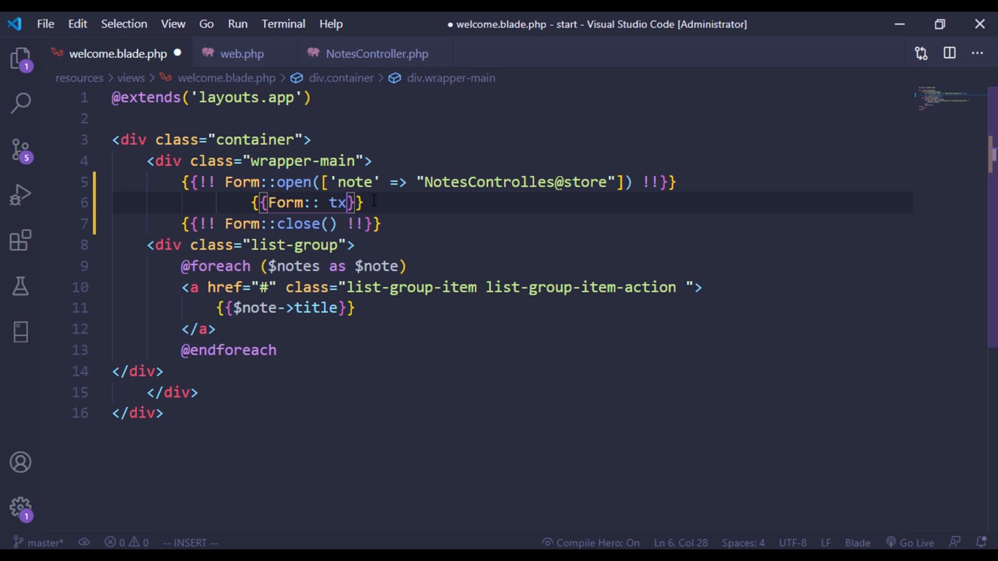
type("ext:")
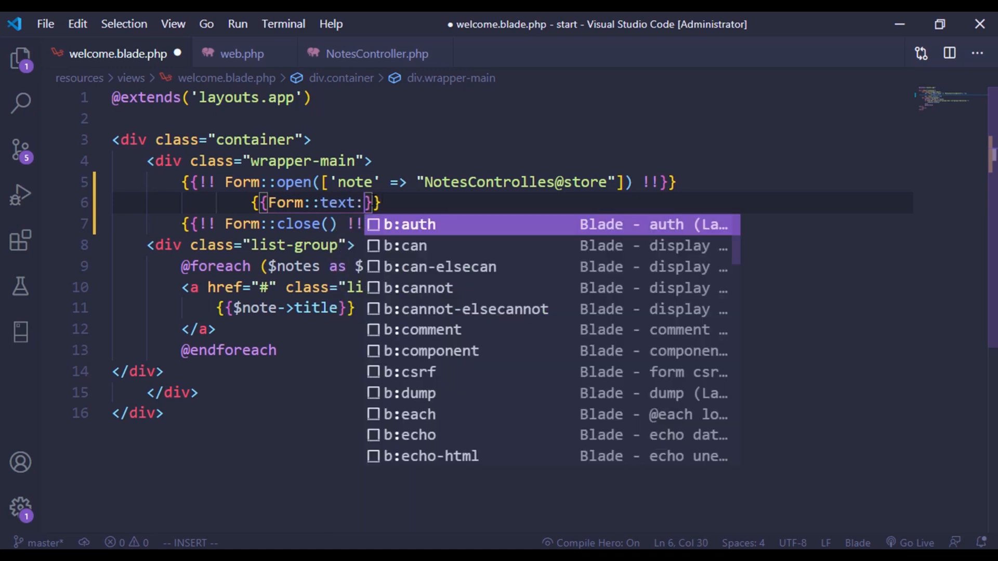
type("(\"\")")
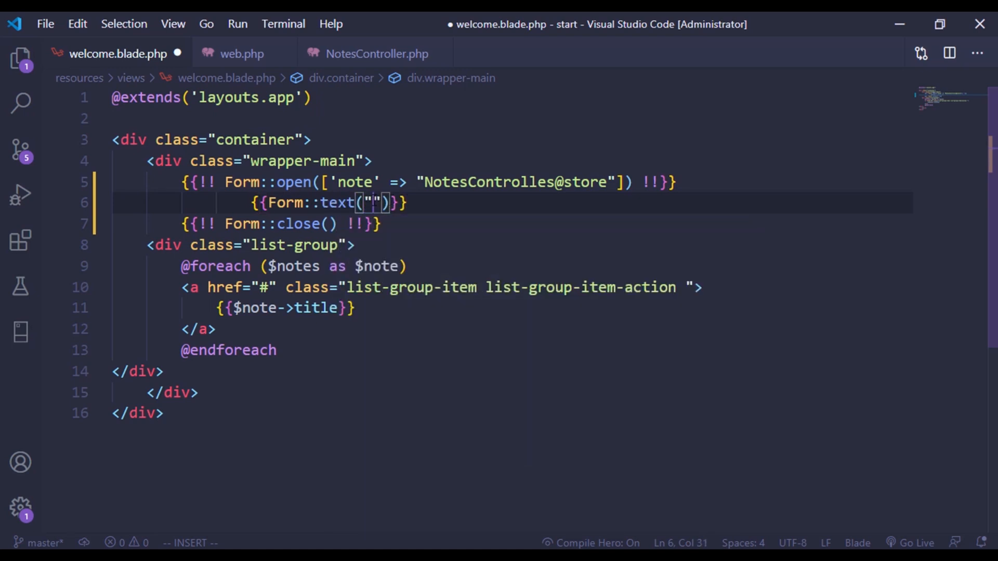
type(", \"\"")
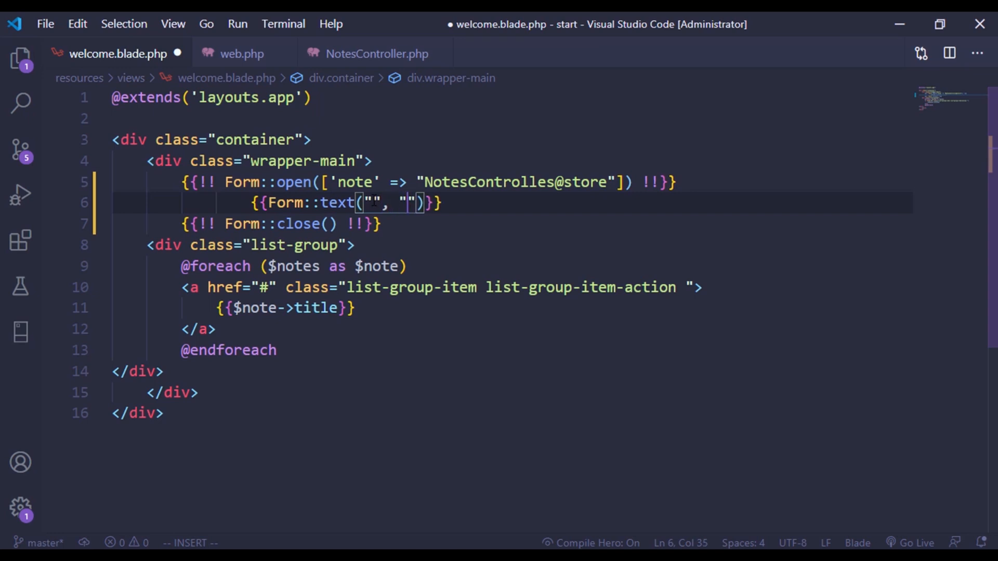
type("default value")
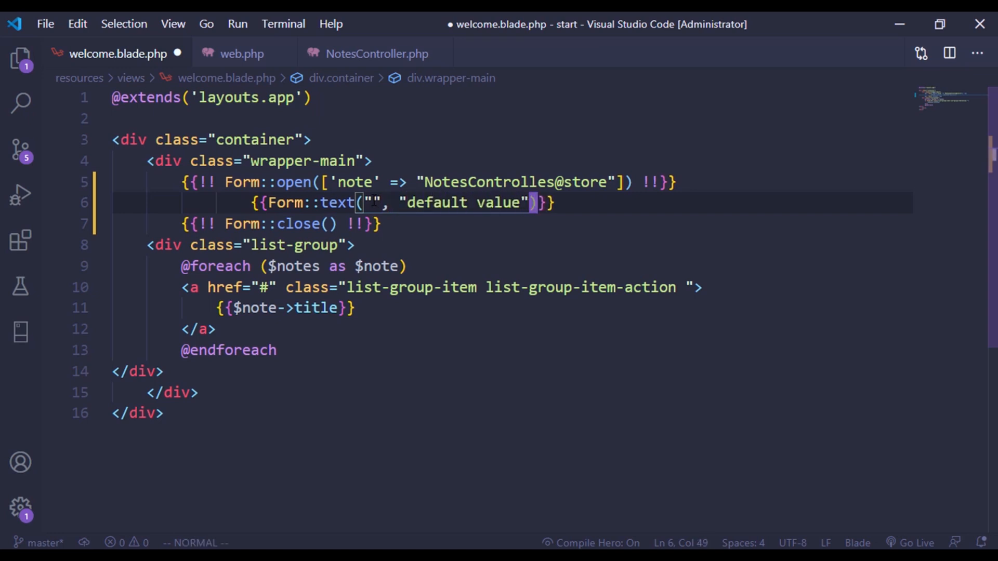
key("ctrl+s")
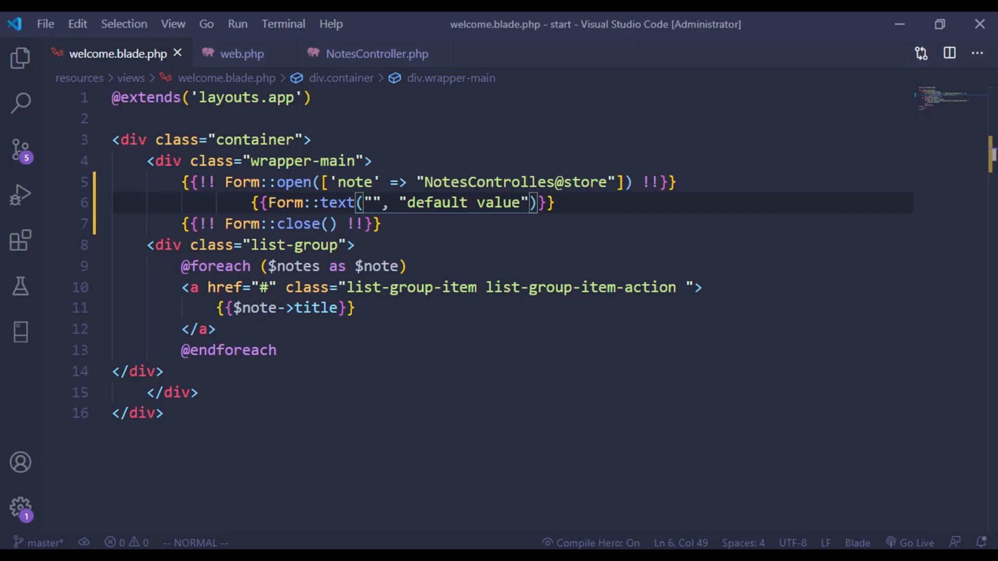
left_click(356, 181)
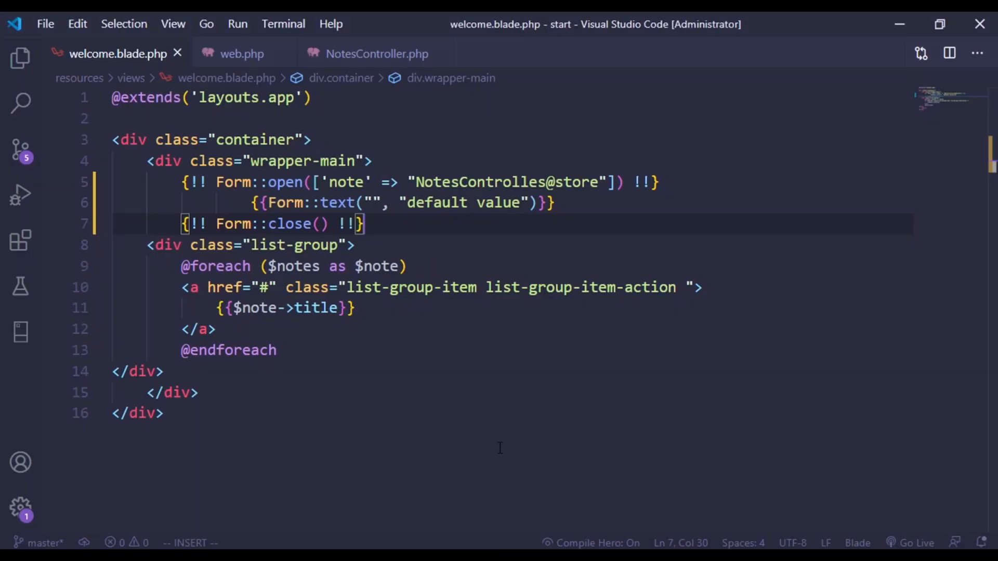
Step: Add {{Form::submit("Submit now")}} below the text field and save the view
type("{")
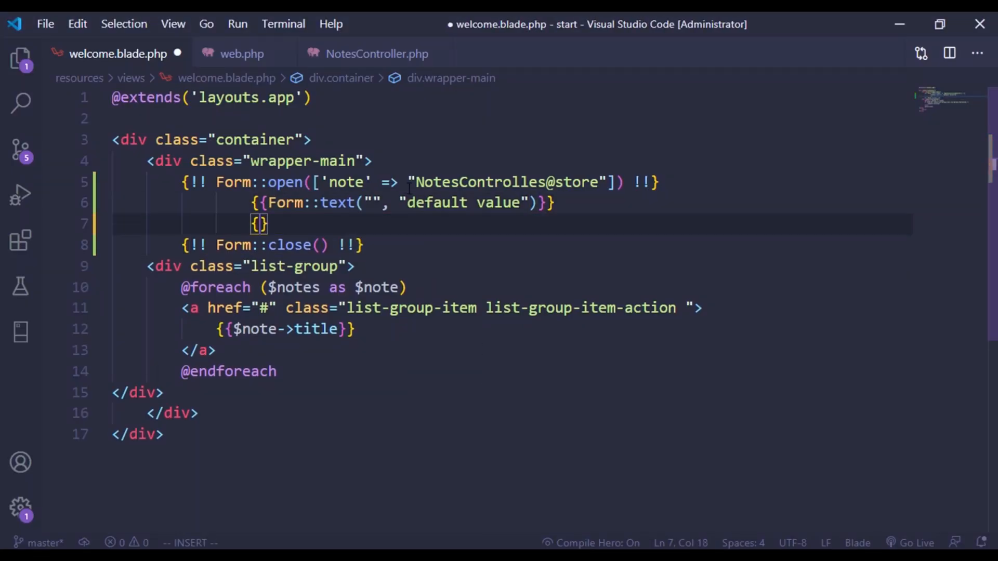
type("Form:")
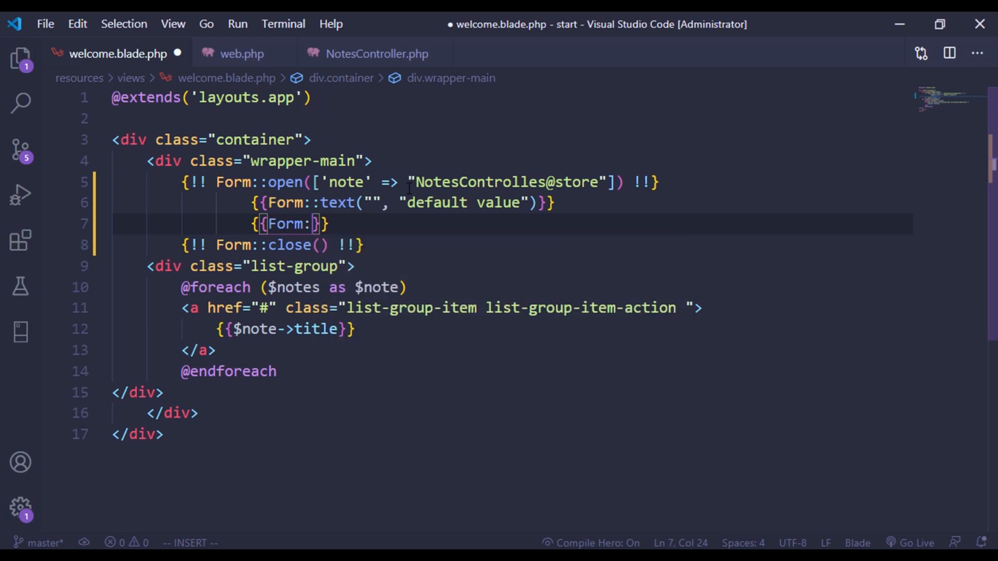
type(":submit(\"\")")
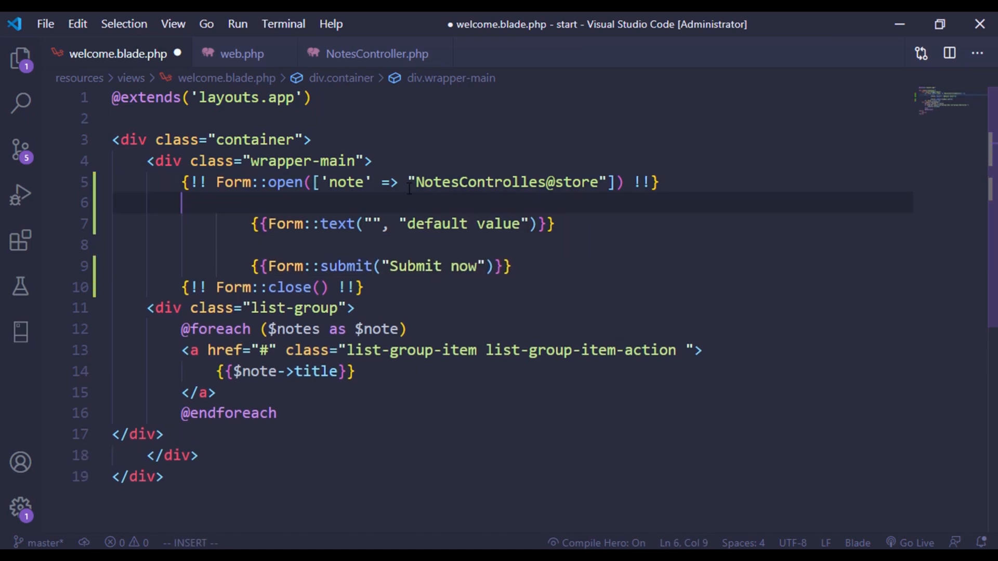
key("ctrl+s")
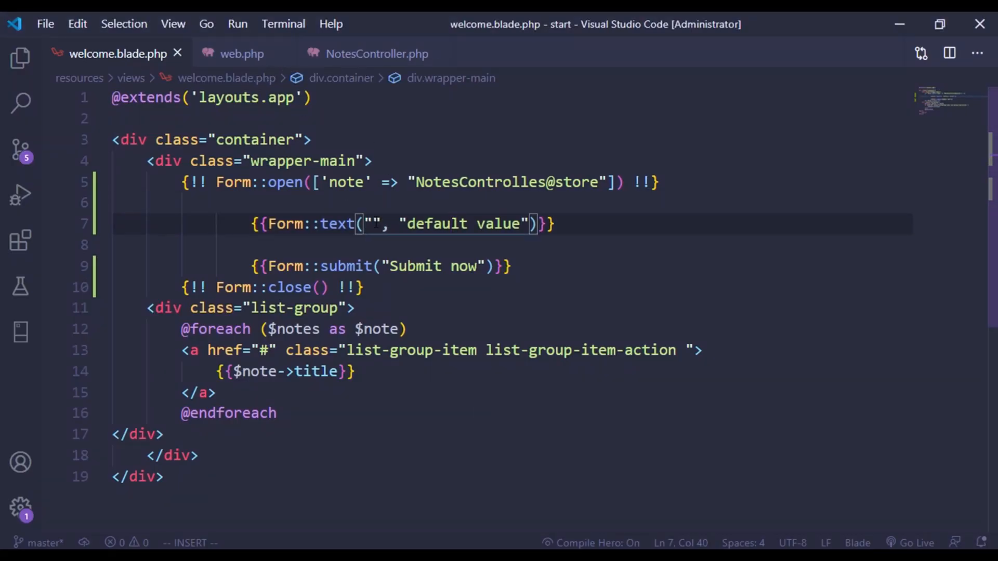
left_click(375, 54)
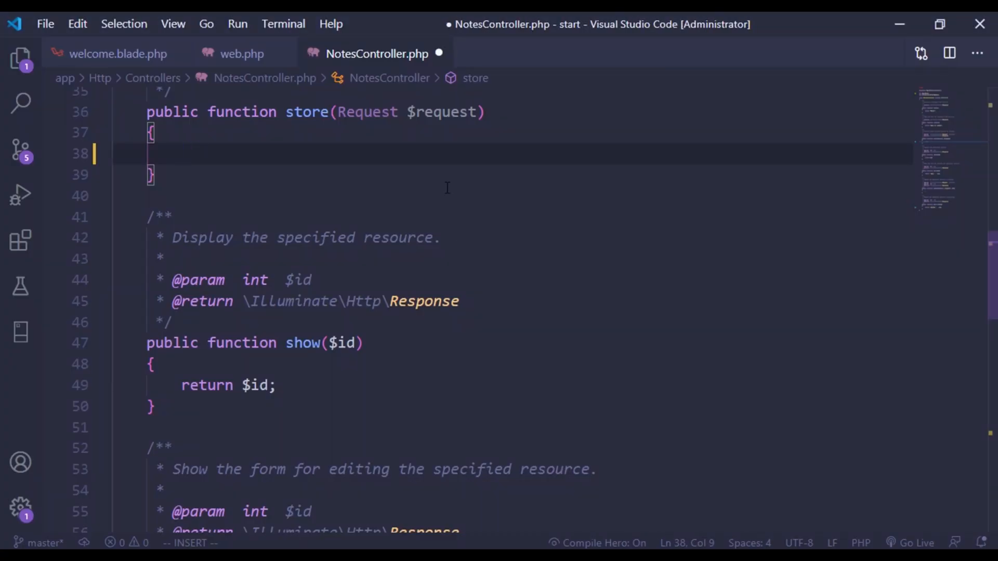
Step: In store(), type $this->validate($request, ['title' => 'required']);
type("$this->validate(")
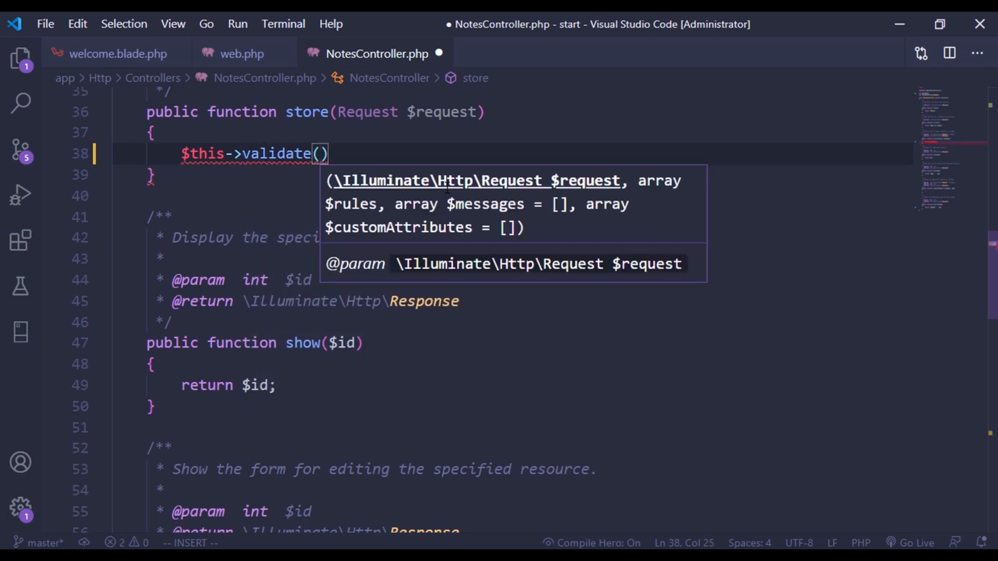
type("$request, [")
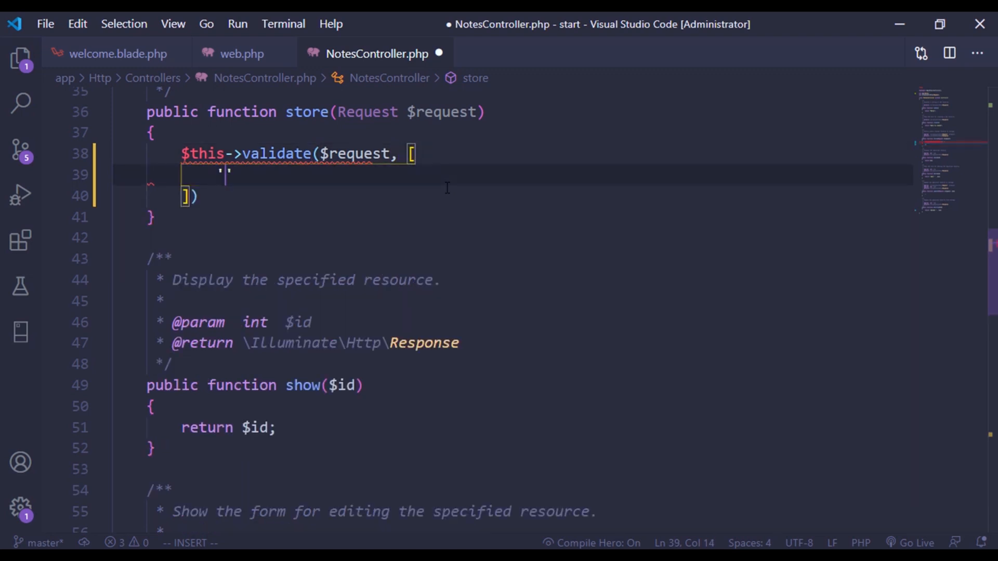
type("note")
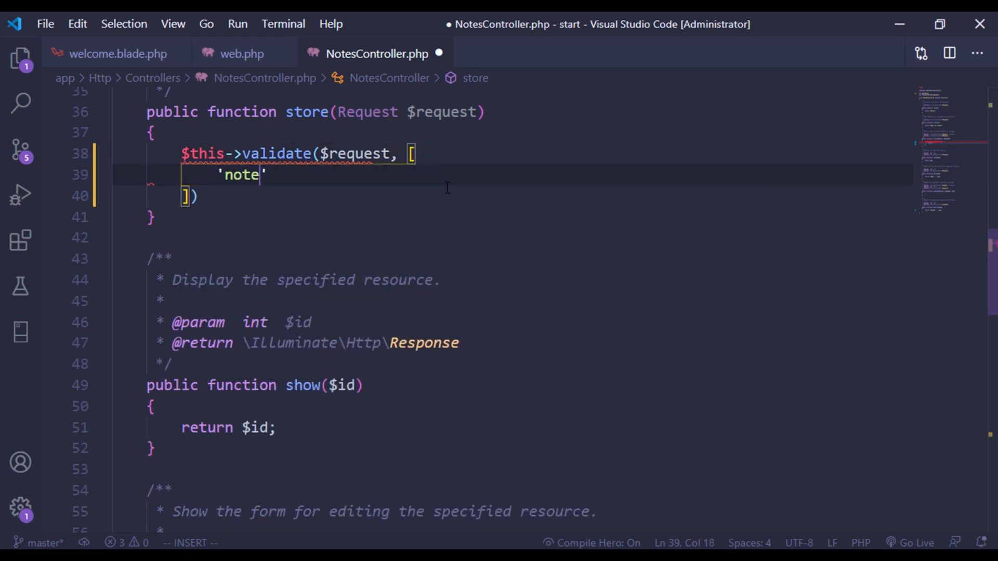
type("title")
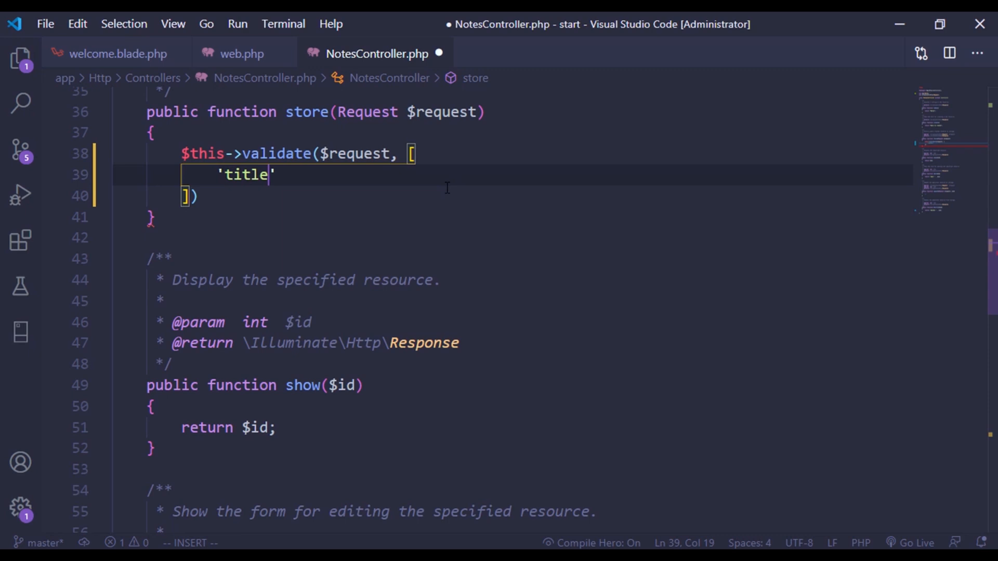
type("=> 'required")
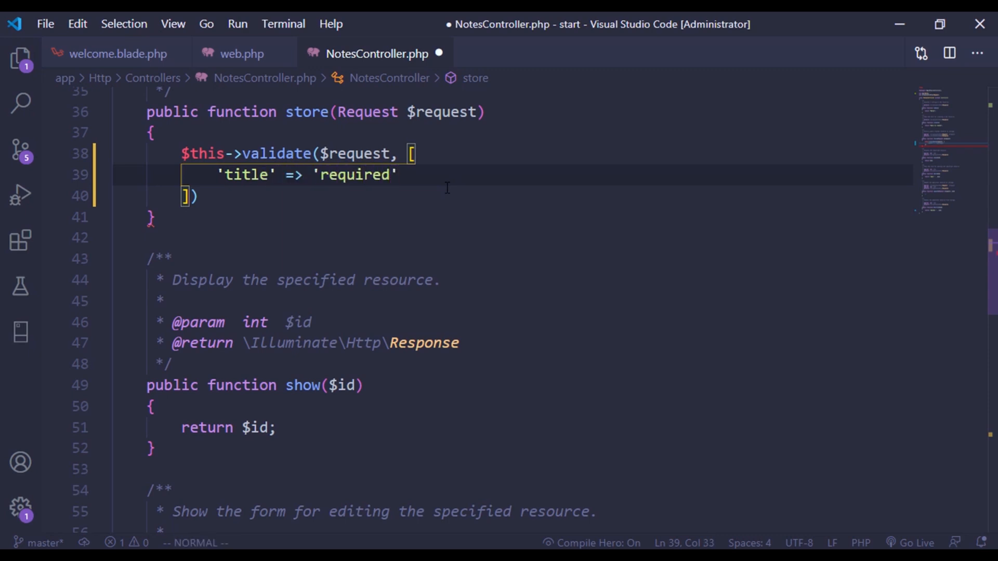
type(";")
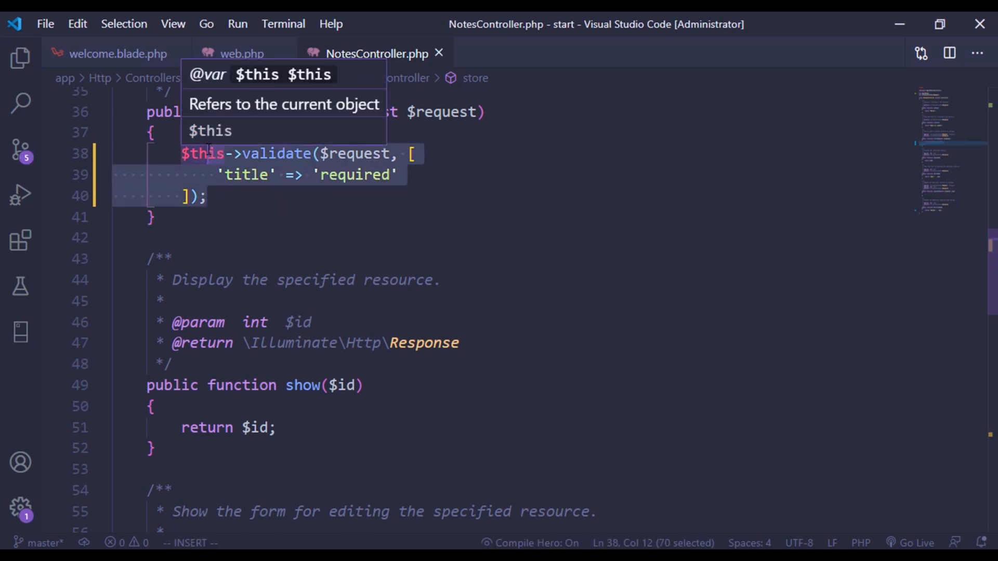
Step: Comment out the title validation and add $notes = new Notes(); in store()
key("ctrl+/")
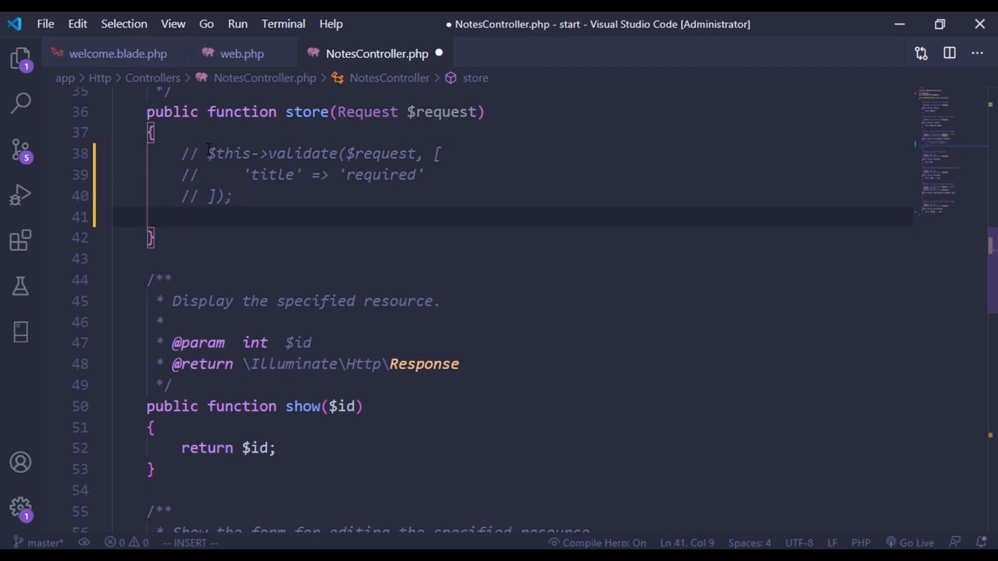
type("$")
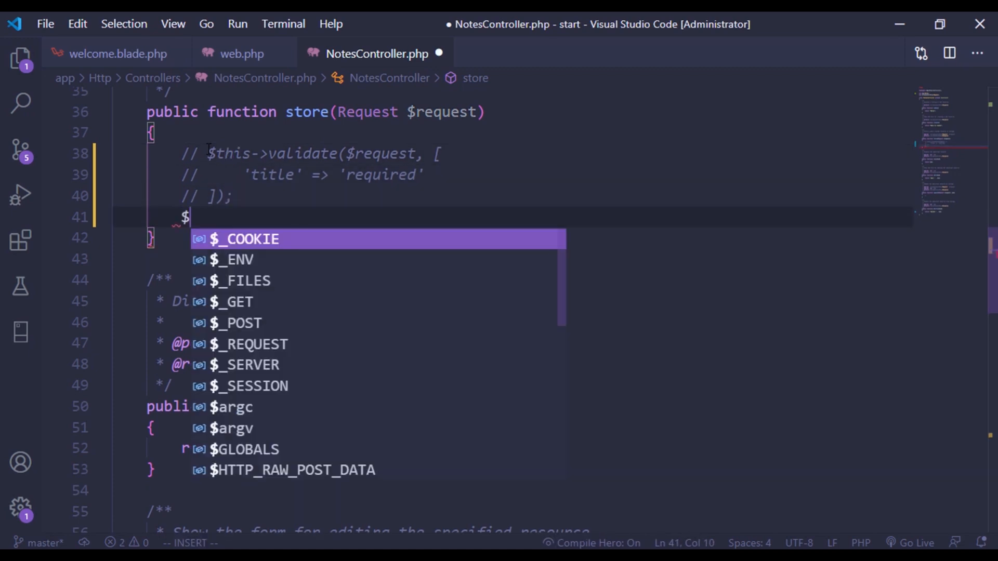
type("tit")
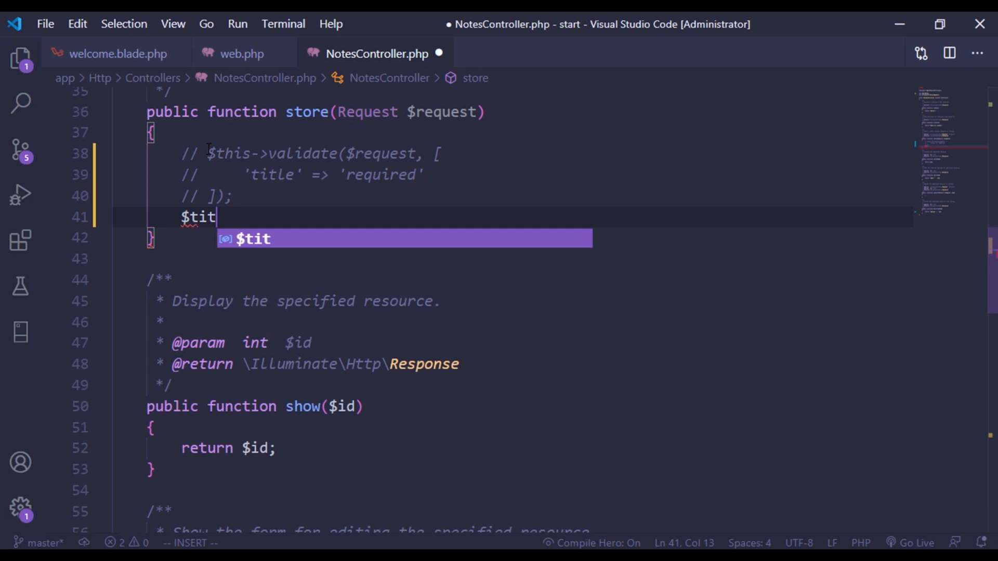
type("le =")
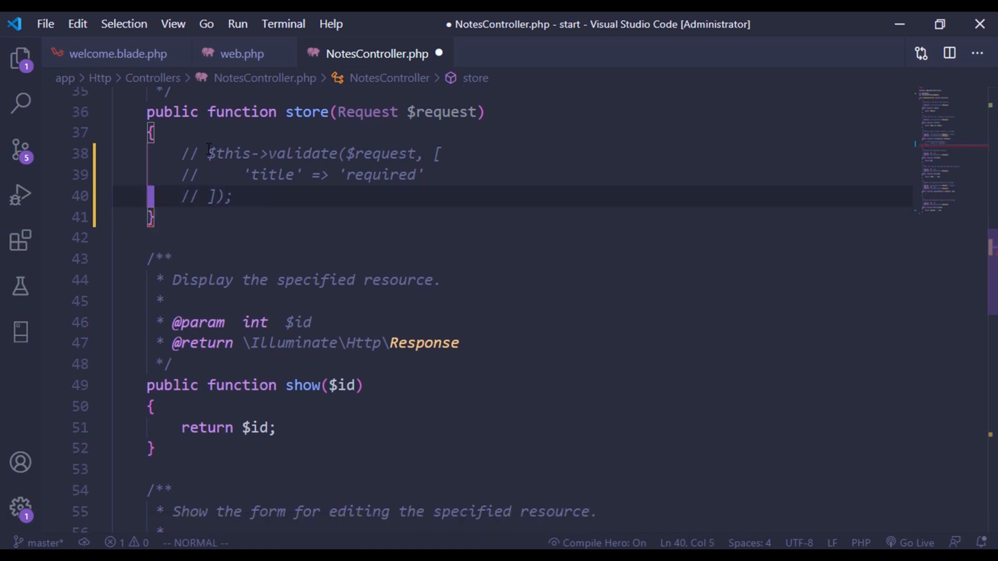
type("$notes")
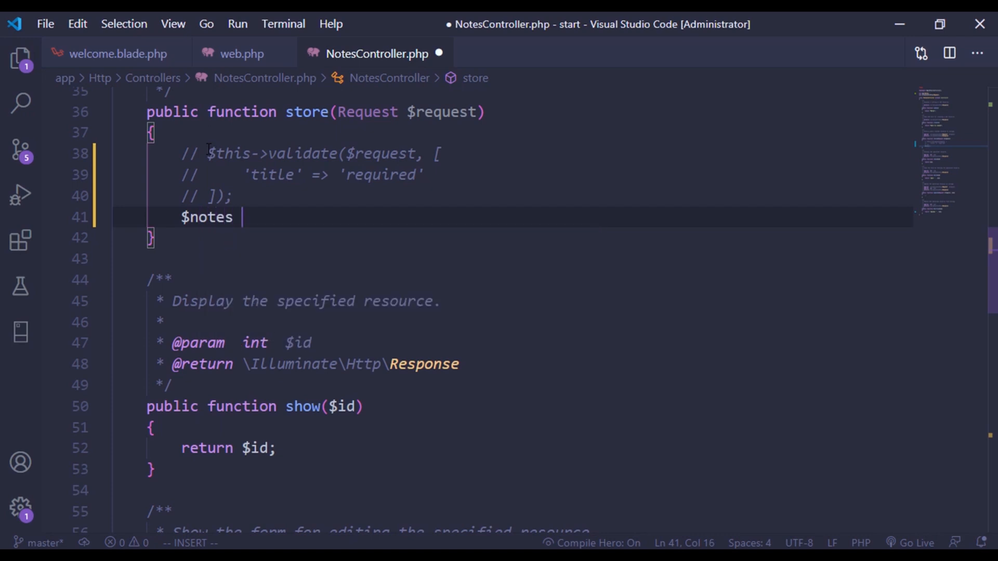
type("= New")
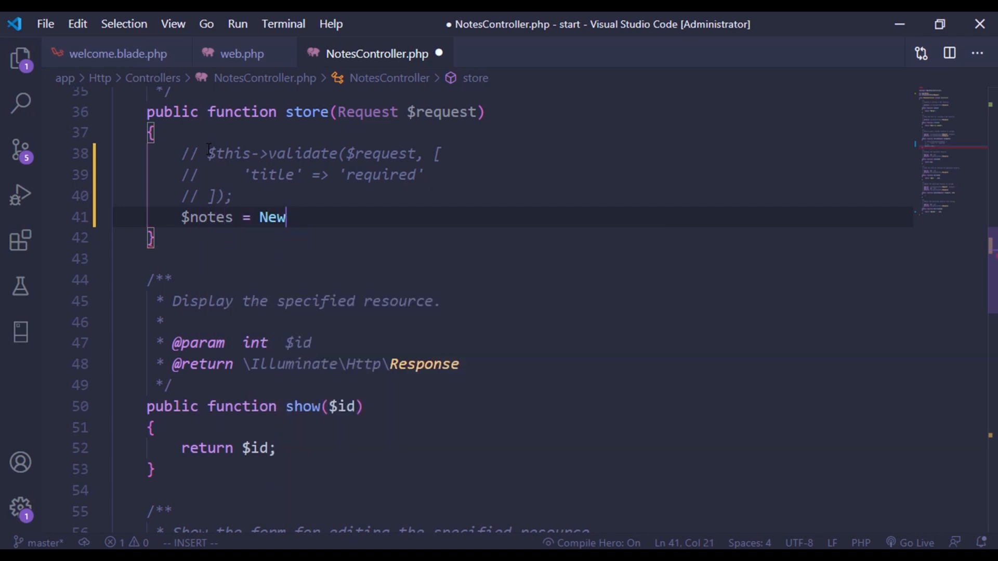
type("Notes")
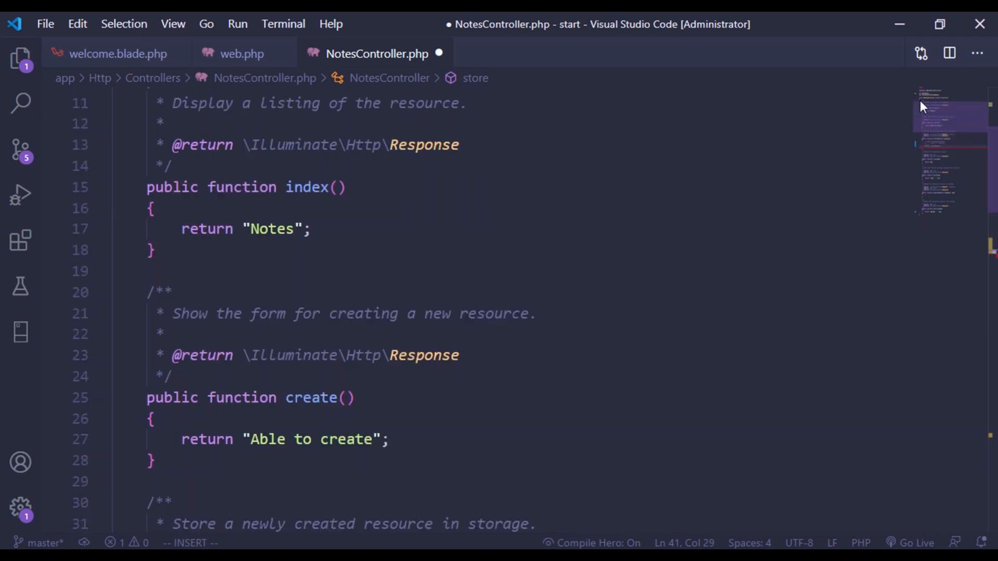
Step: Set $notes->title = $request->title; and call $notes->save()
scroll("down", 3)
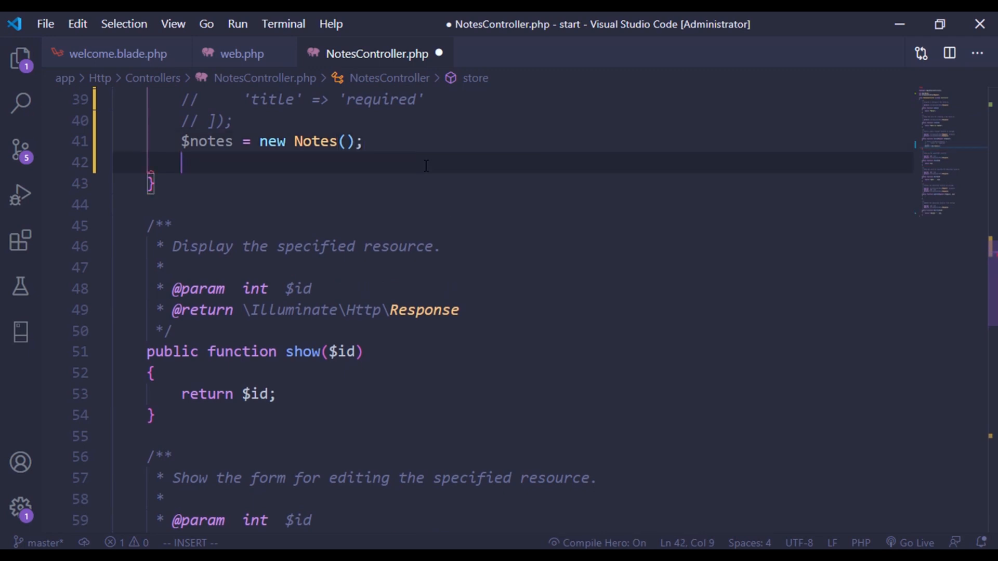
type("$notes -")
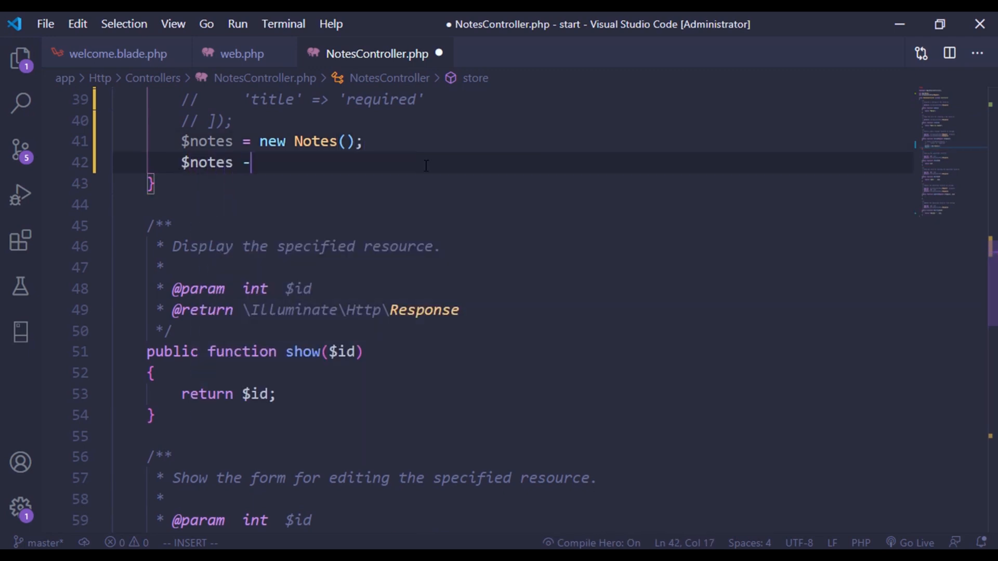
type(">title =")
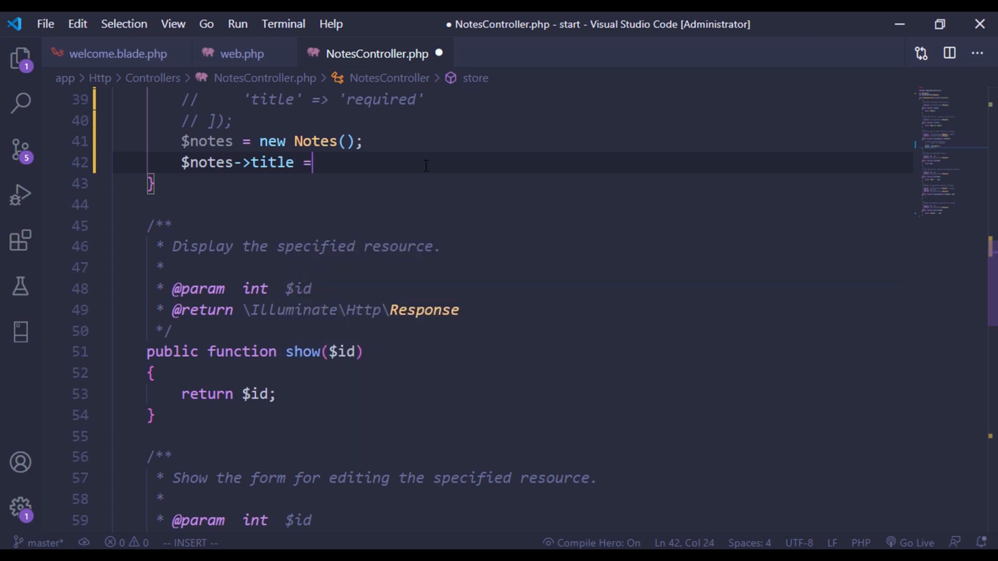
type("$")
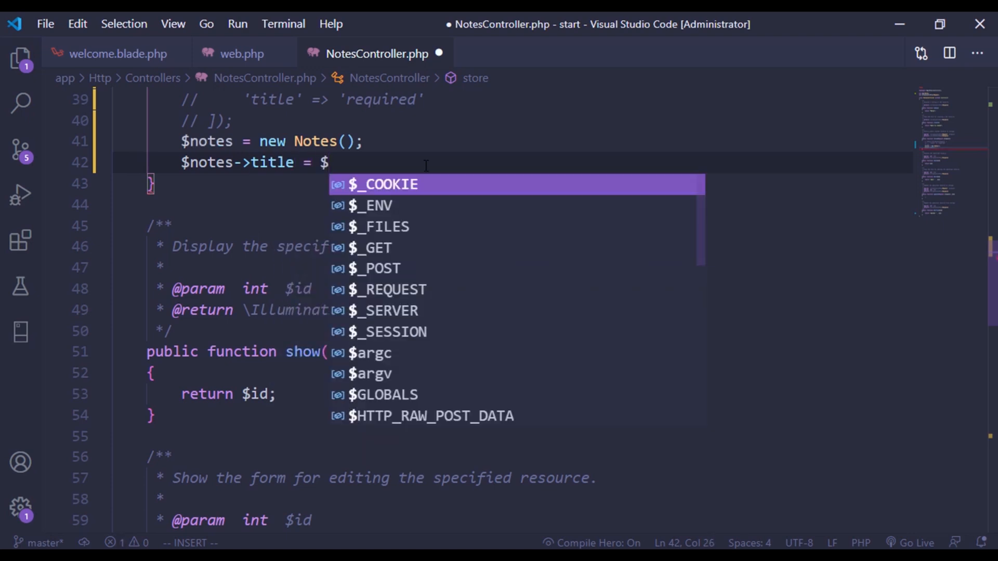
type("request->")
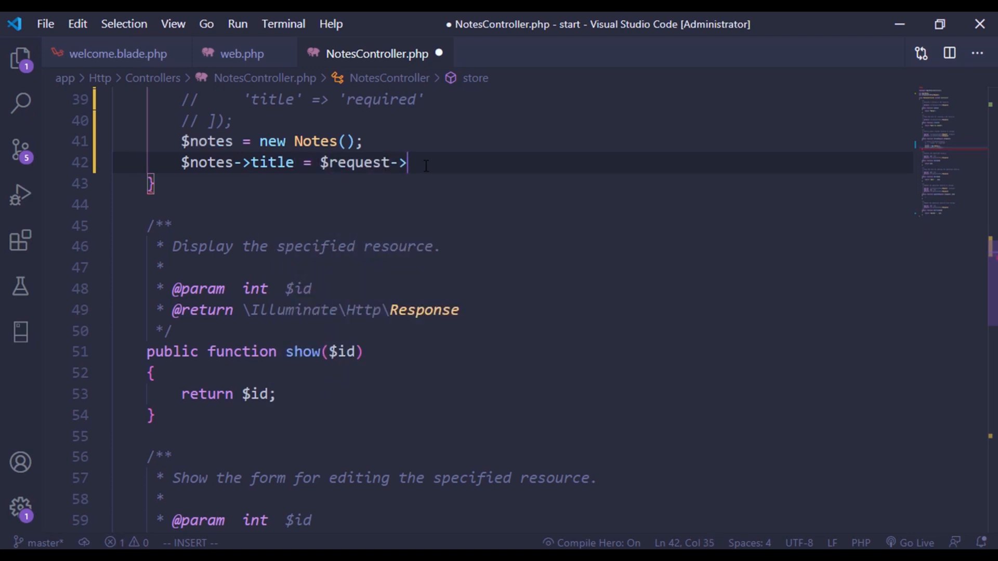
type("title;")
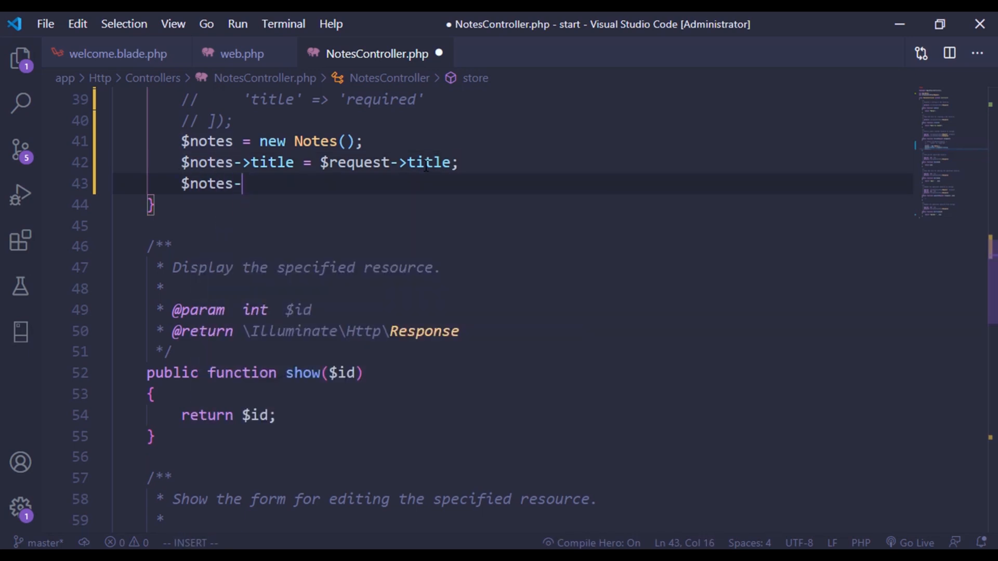
type("<sa")
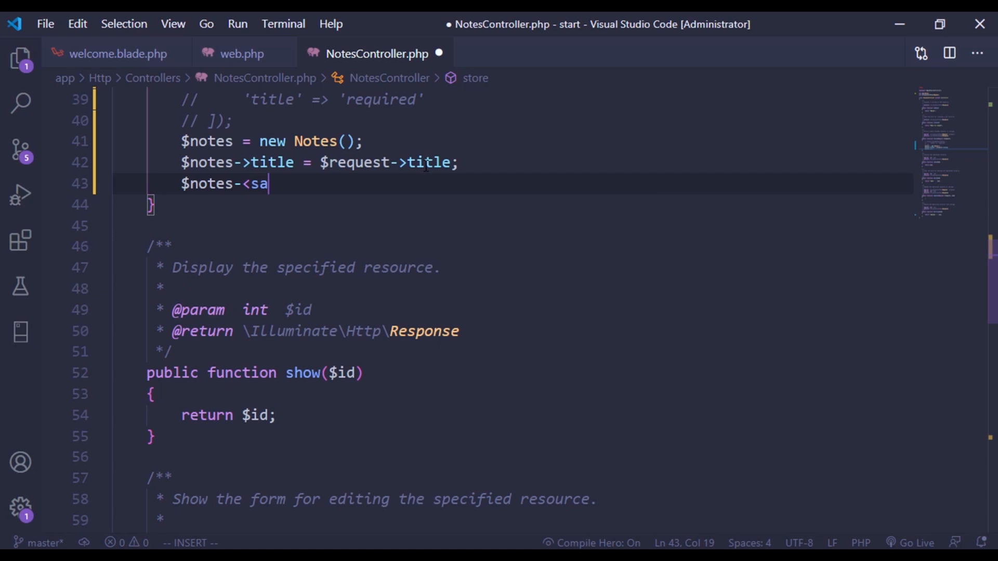
type(">save();")
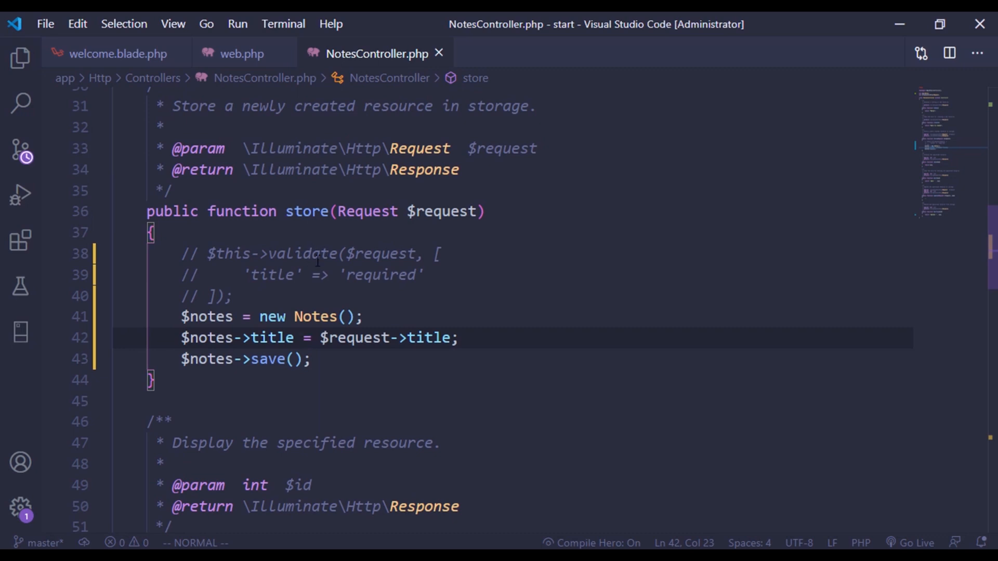
left_click(118, 53)
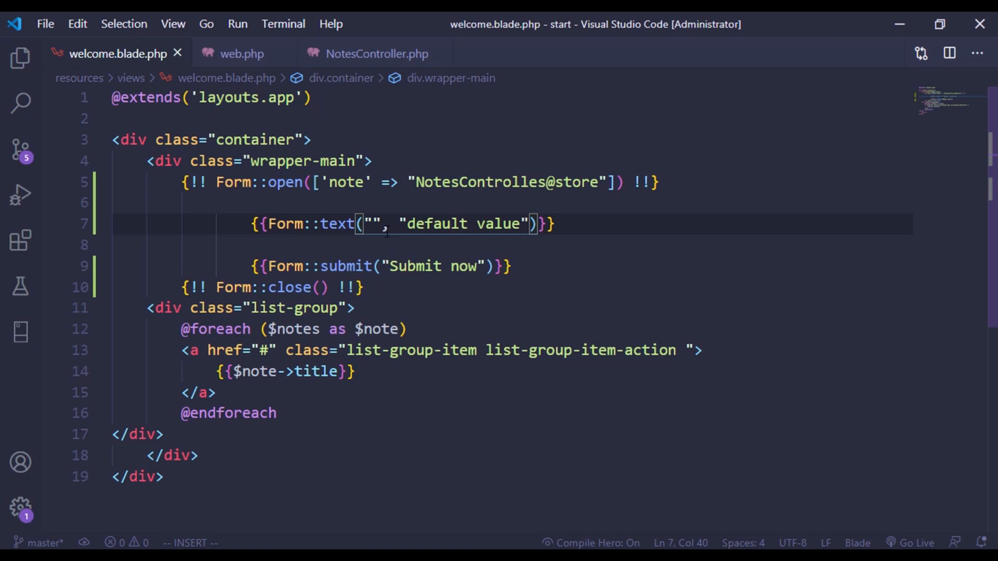
Step: Name the Form::text field "title", save the view, and submit a test note
key("Escape")
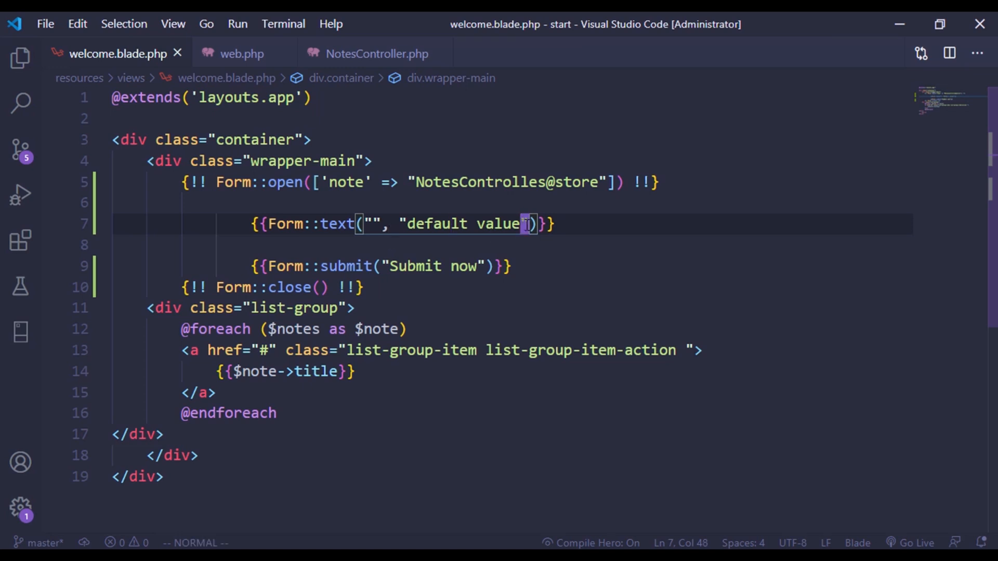
type(", ['name']")
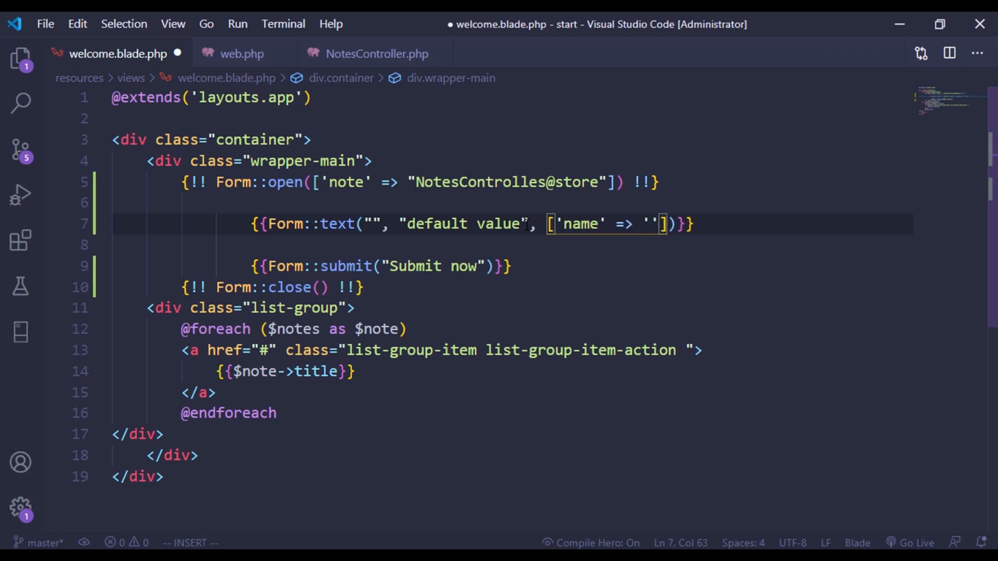
type("title")
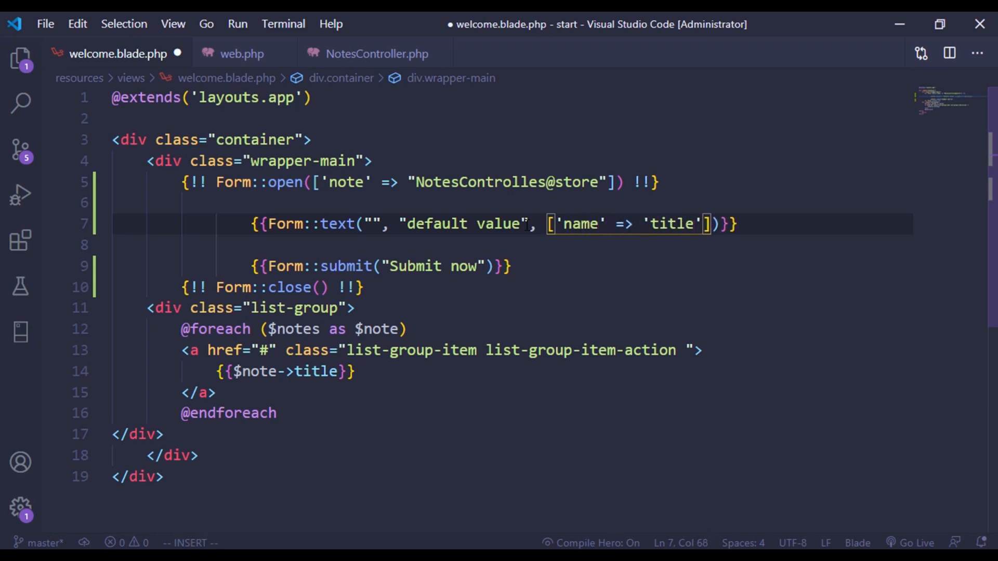
key("ctrl+s")
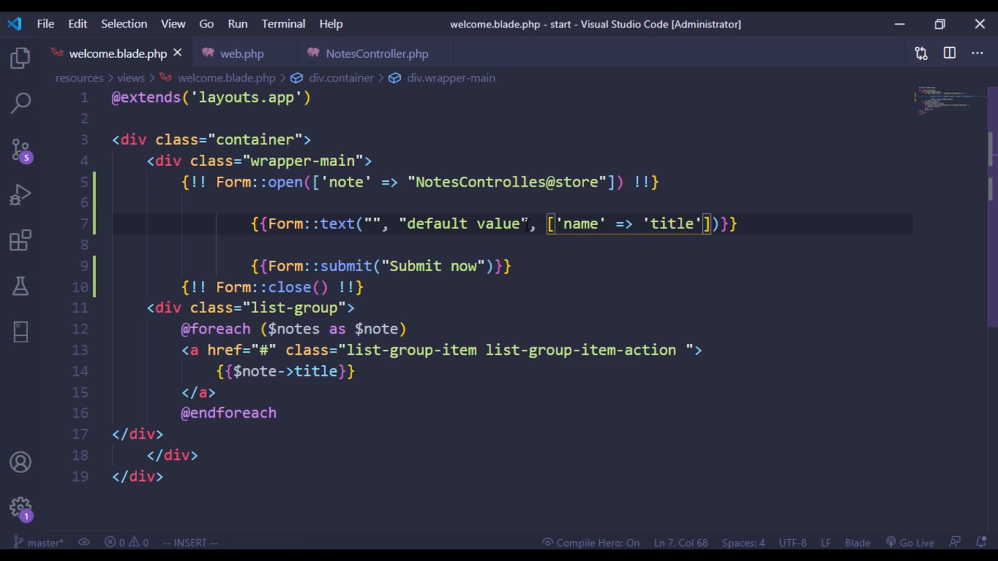
mouse_move(714, 243)
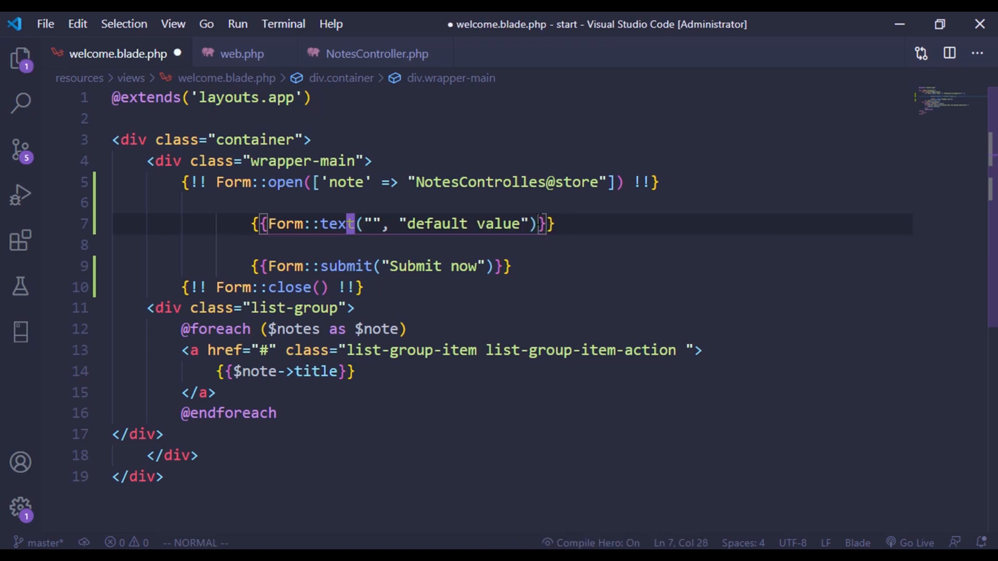
type("title")
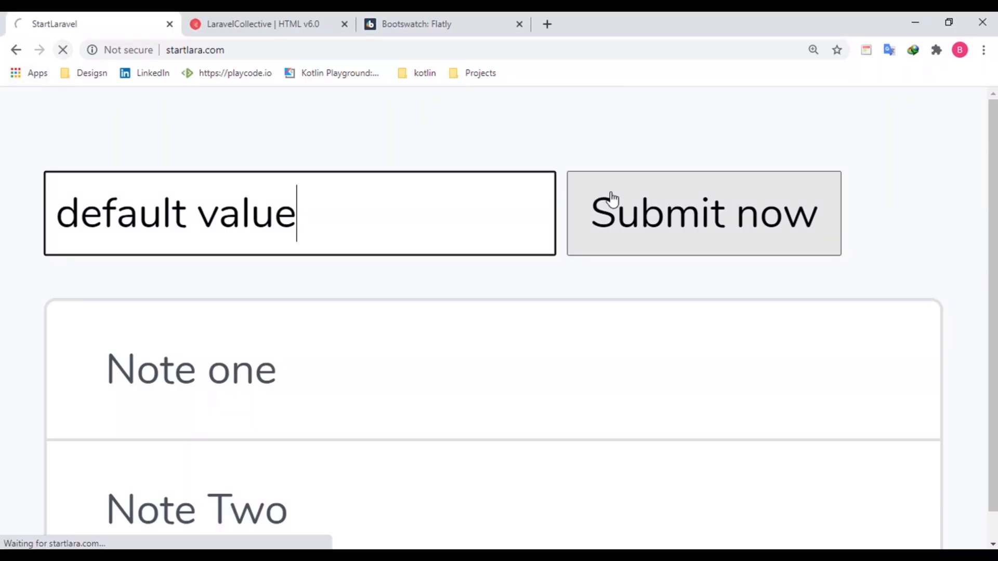
left_click(703, 212)
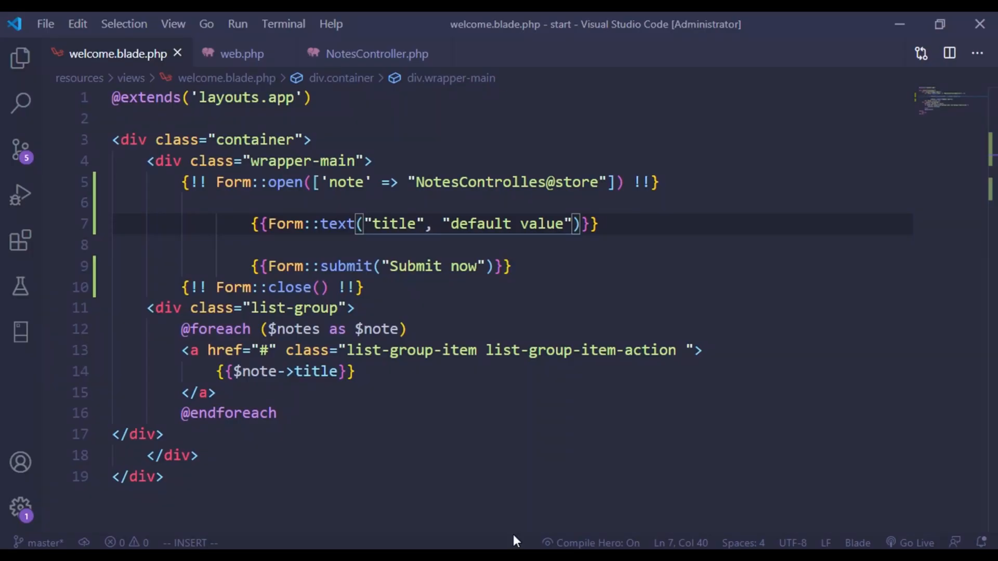
Step: Run php artisan route:list in Cmder to see the POST note route for NotesController@store
left_click(377, 54)
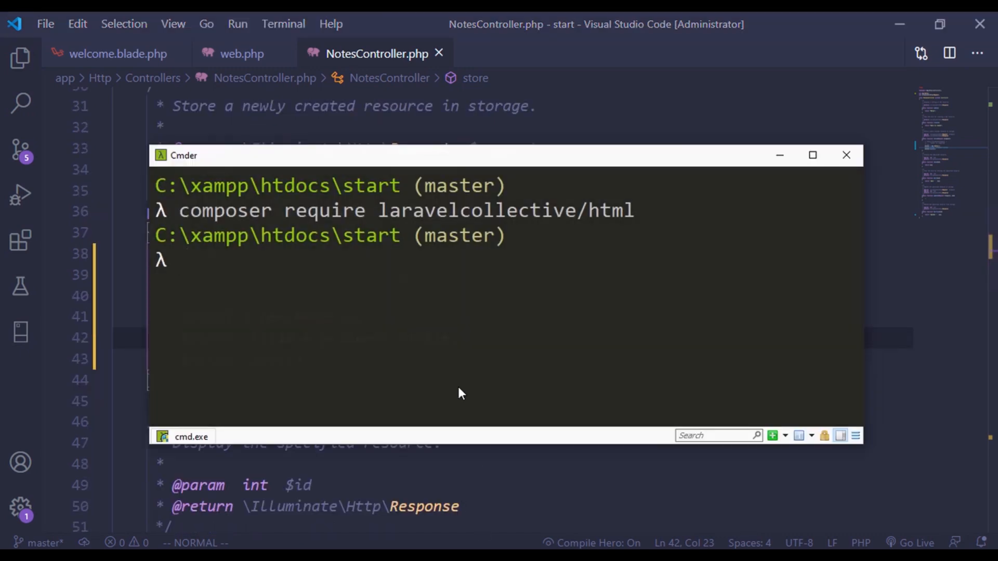
type("php art")
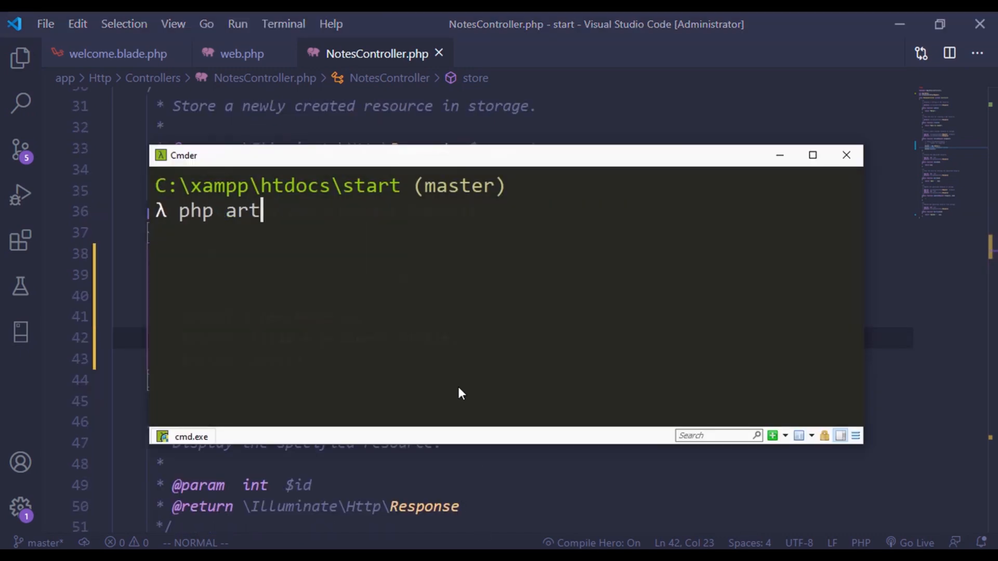
type("isan route:list")
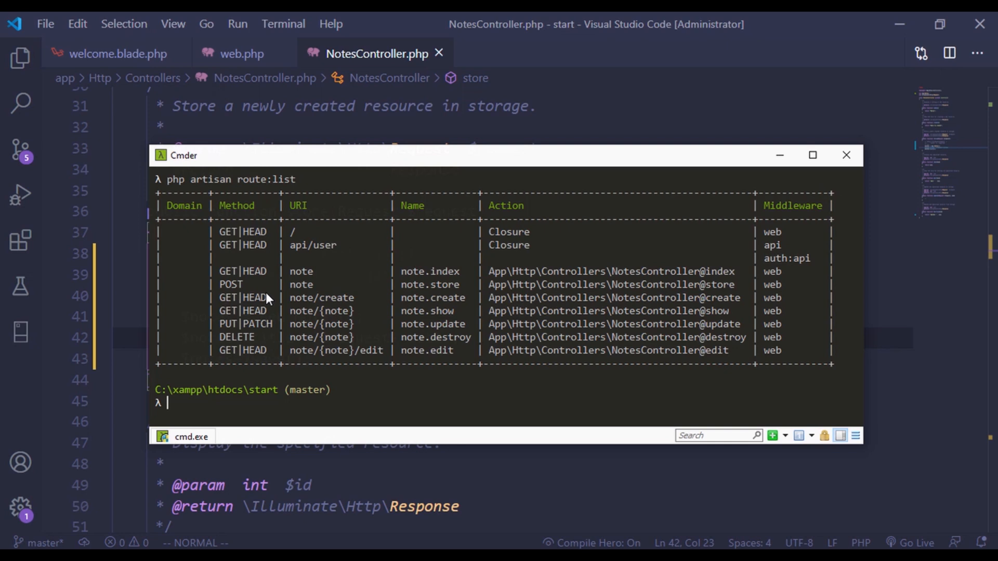
mouse_move(445, 286)
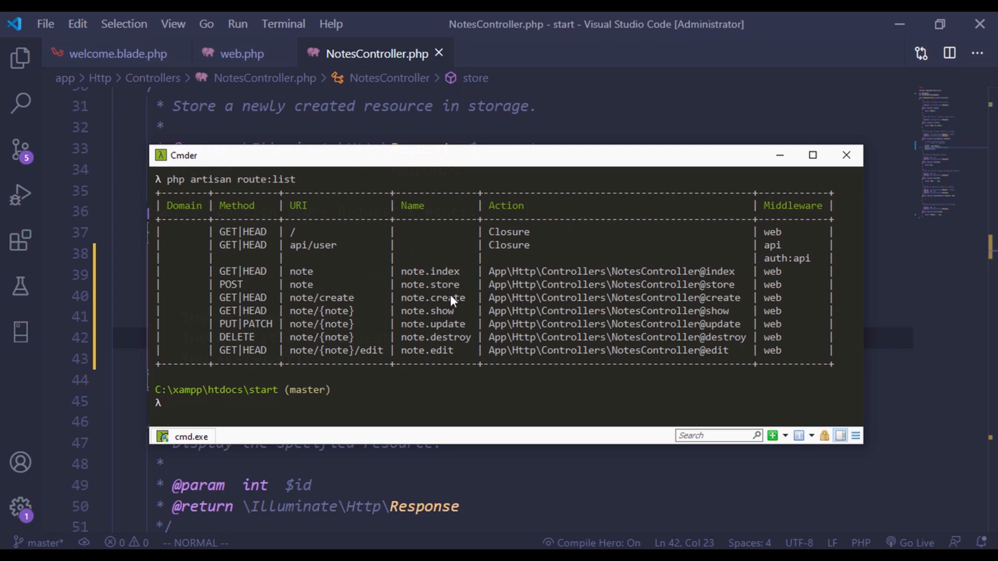
mouse_move(445, 275)
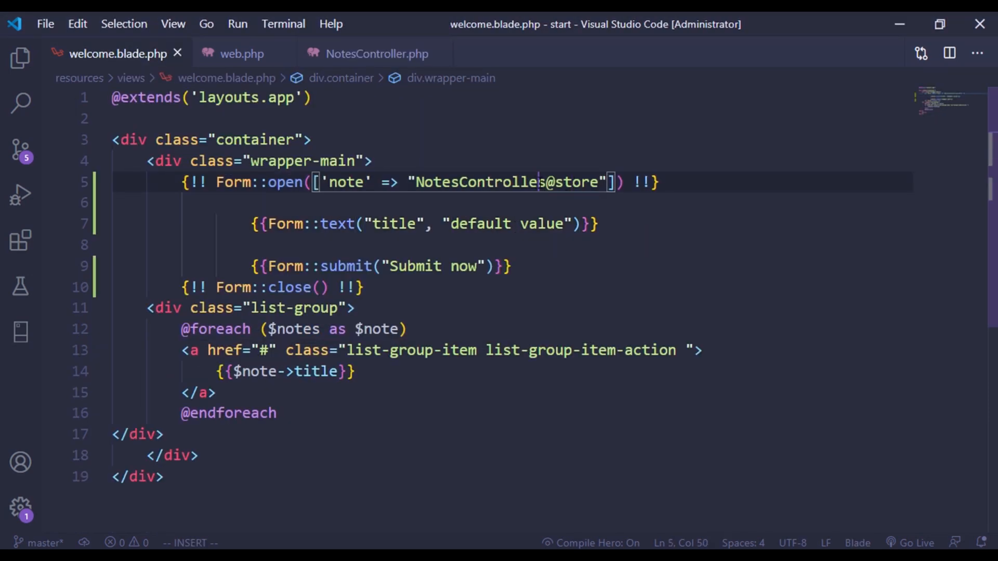
Step: Reload the note form in Chrome and submit it, hitting the POST-not-supported error
type("r")
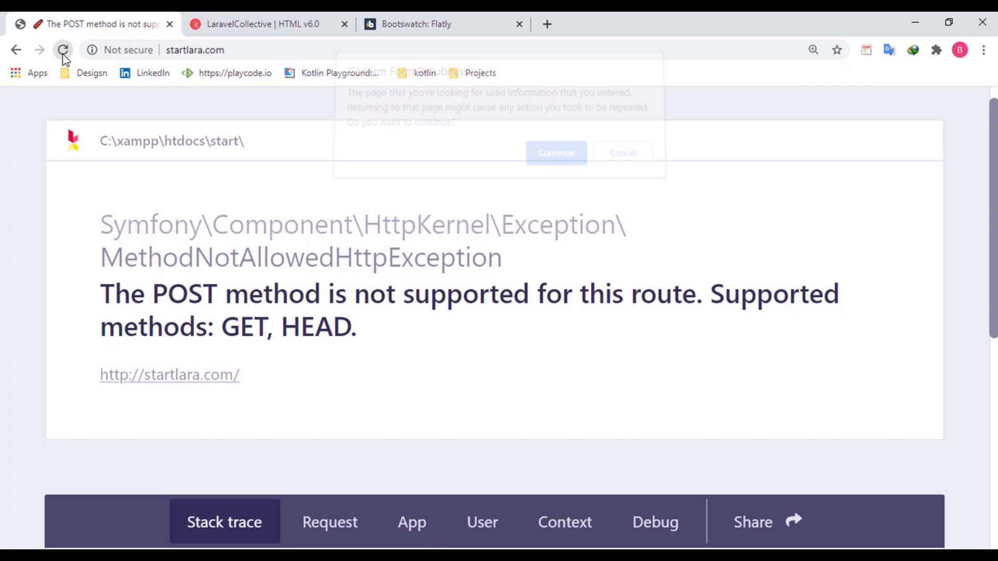
left_click(62, 50)
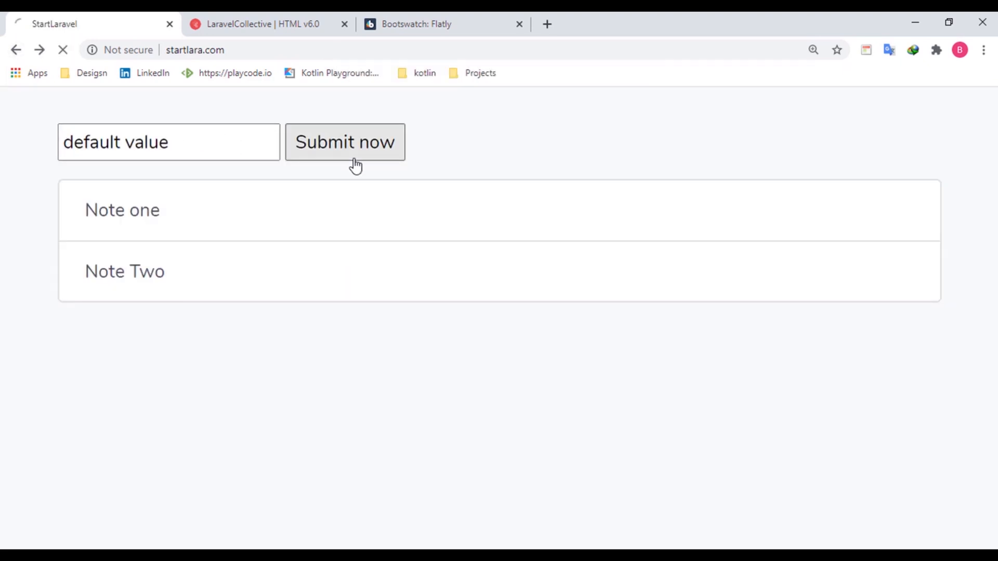
left_click(344, 142)
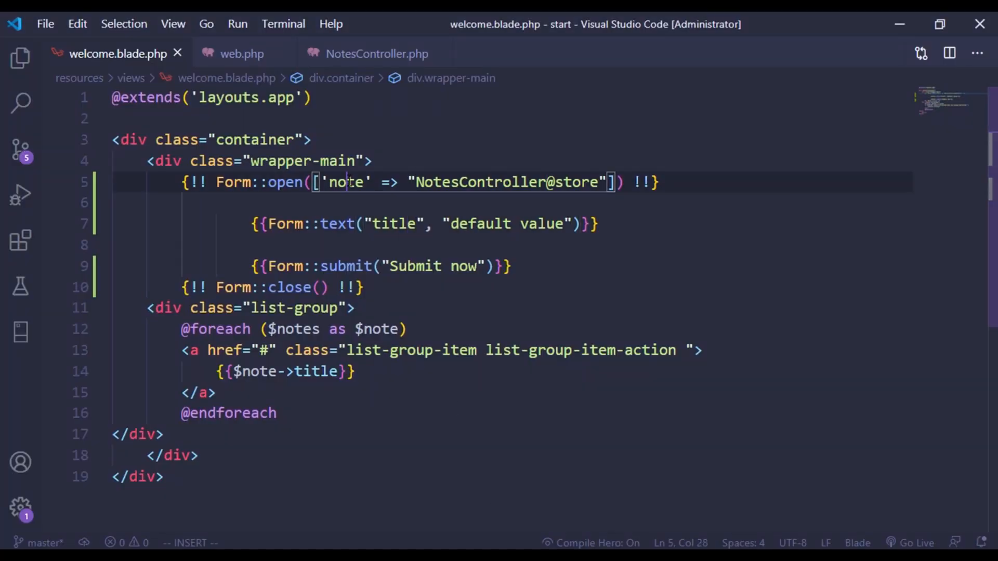
Step: Point the form's 'action' at NotesController@store and resubmit with the default title
type("action")
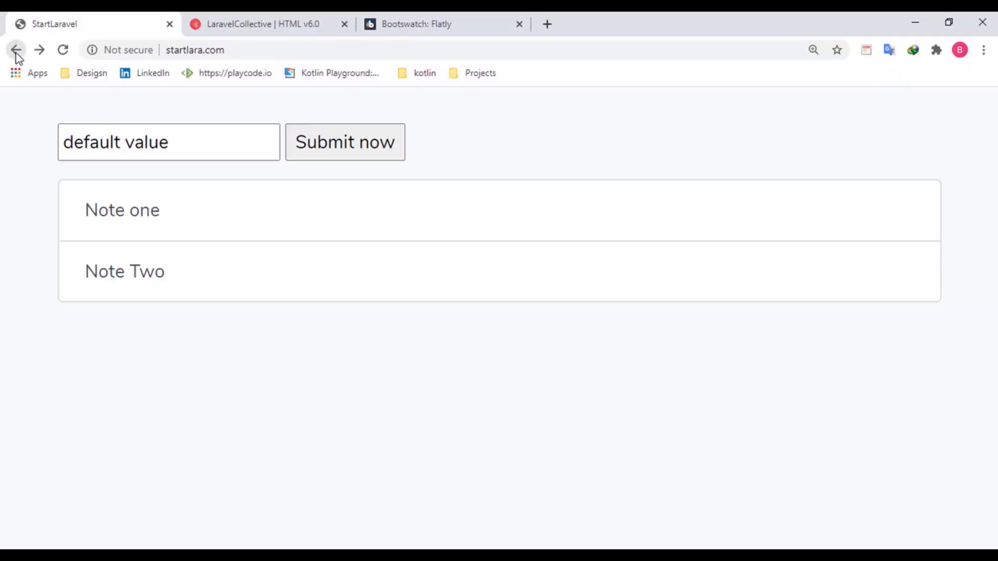
left_click(344, 142)
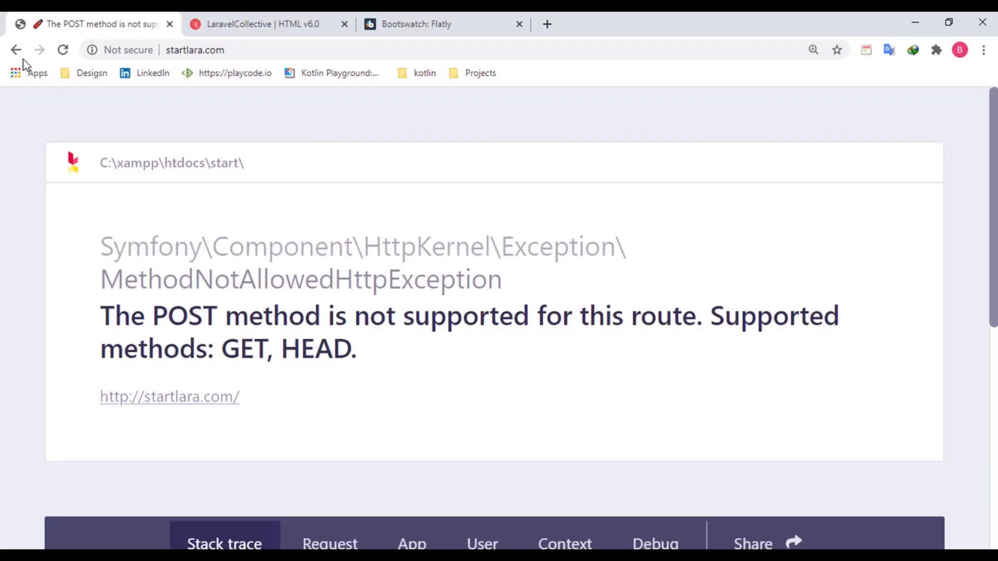
left_click(16, 50)
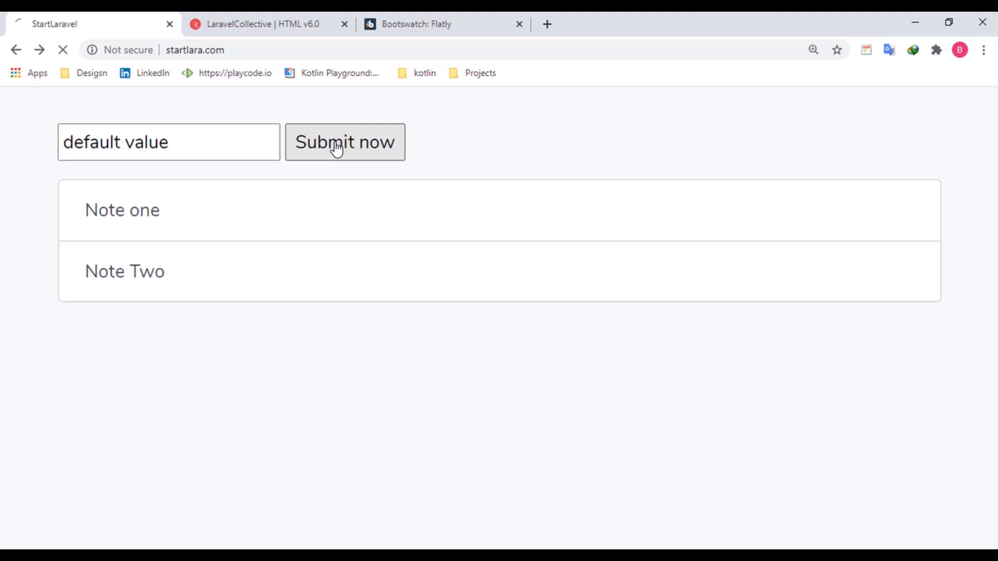
left_click(344, 141)
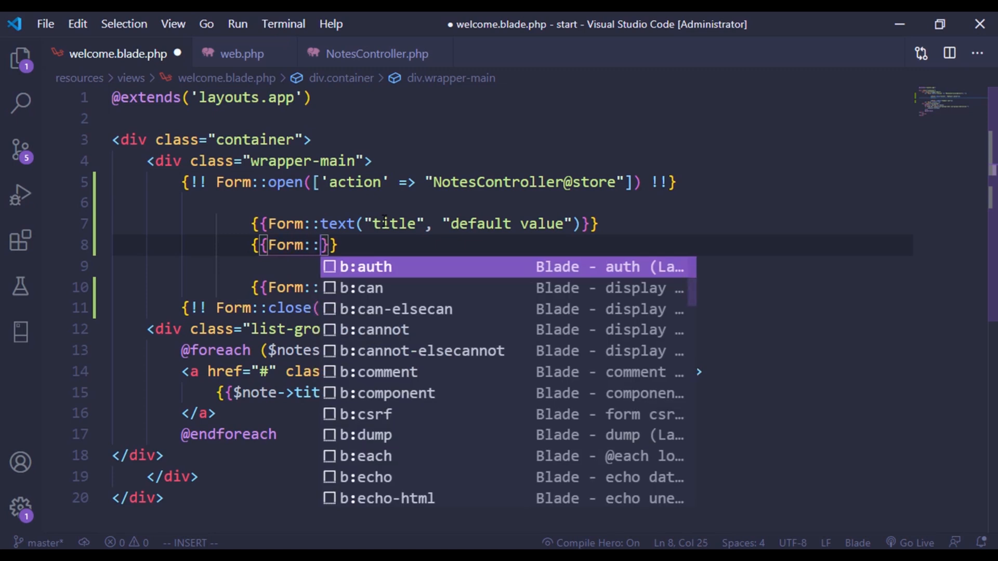
Step: Add a Form::textarea("body") field and submit the form with 'body one'
type("textare")
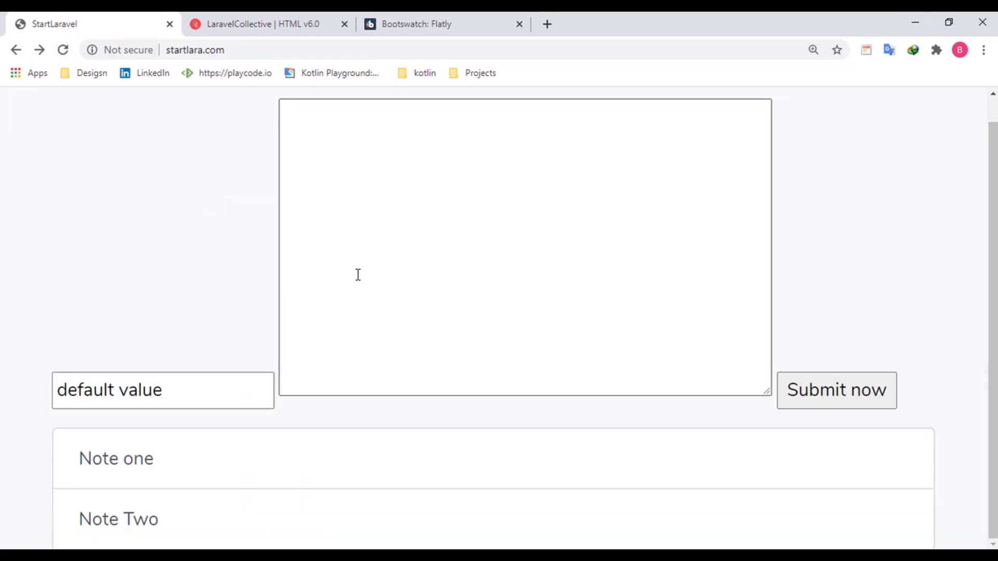
type("body one")
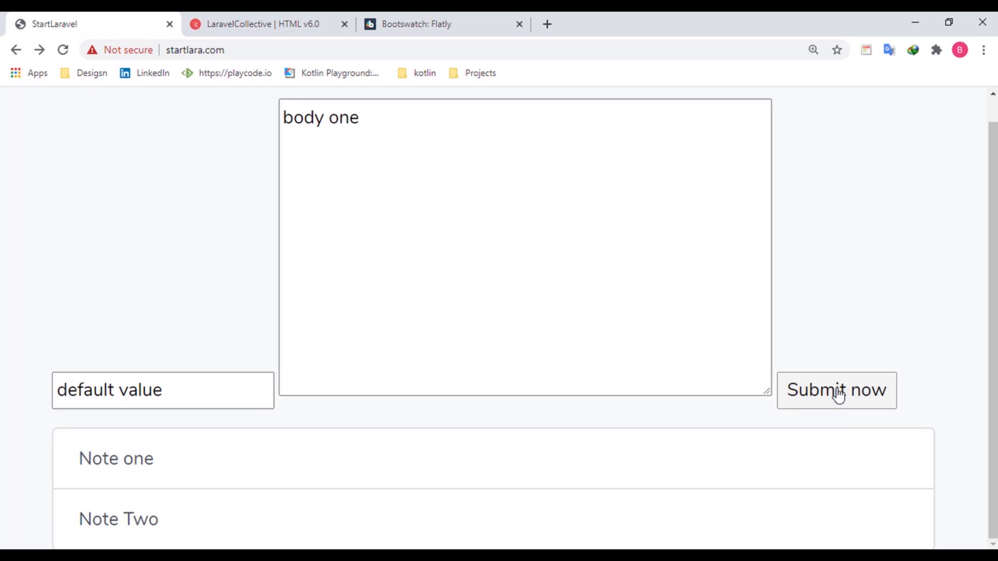
left_click(836, 390)
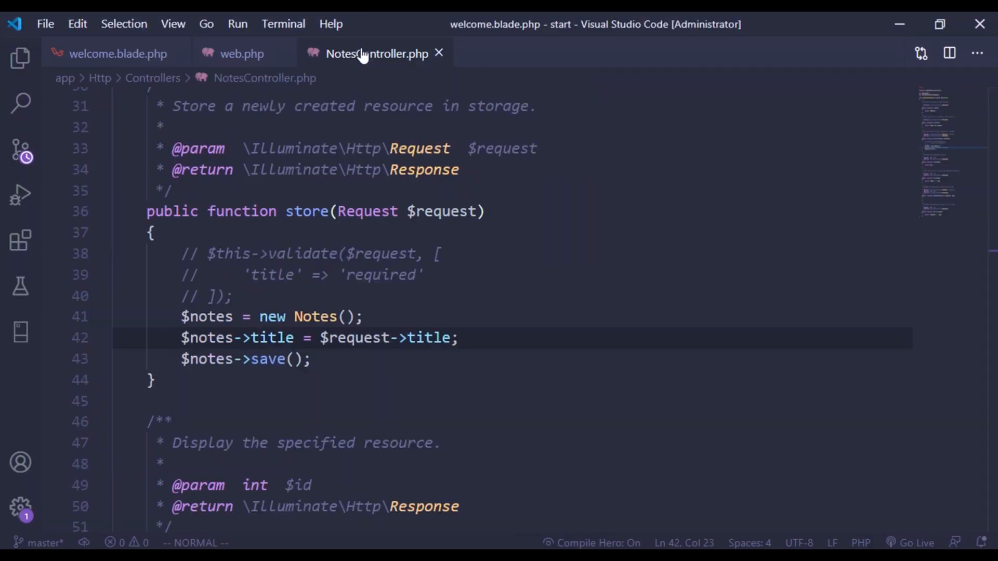
Step: Assign $request->body to the note's body in store, then resubmit the form
type("$notes->body =")
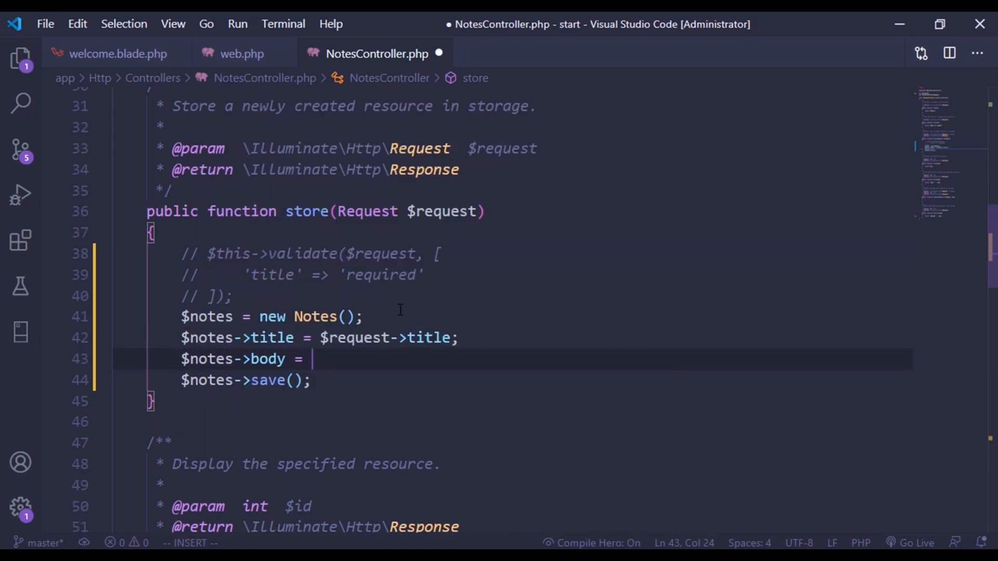
type("$request")
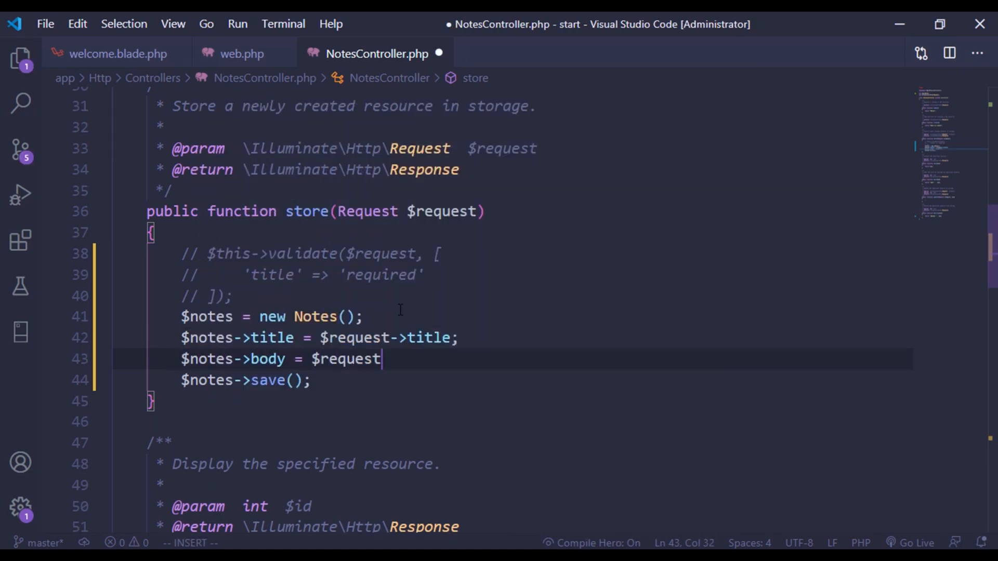
type("->body;")
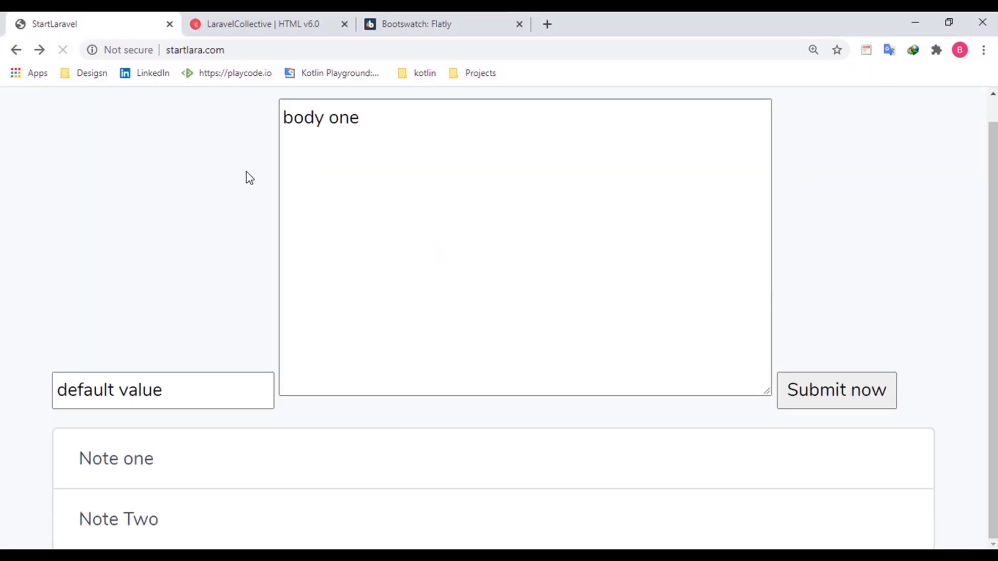
left_click(835, 390)
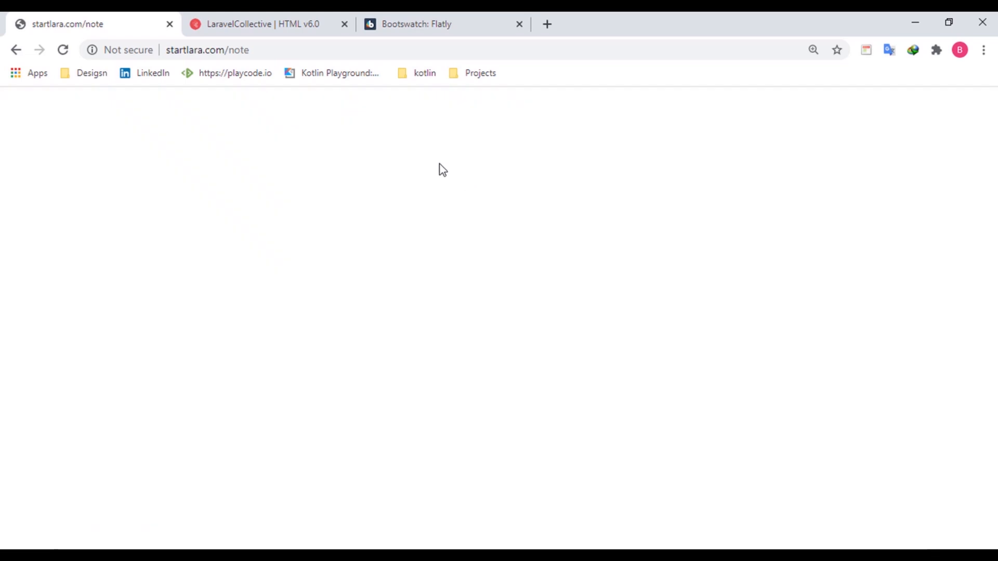
left_click(547, 23)
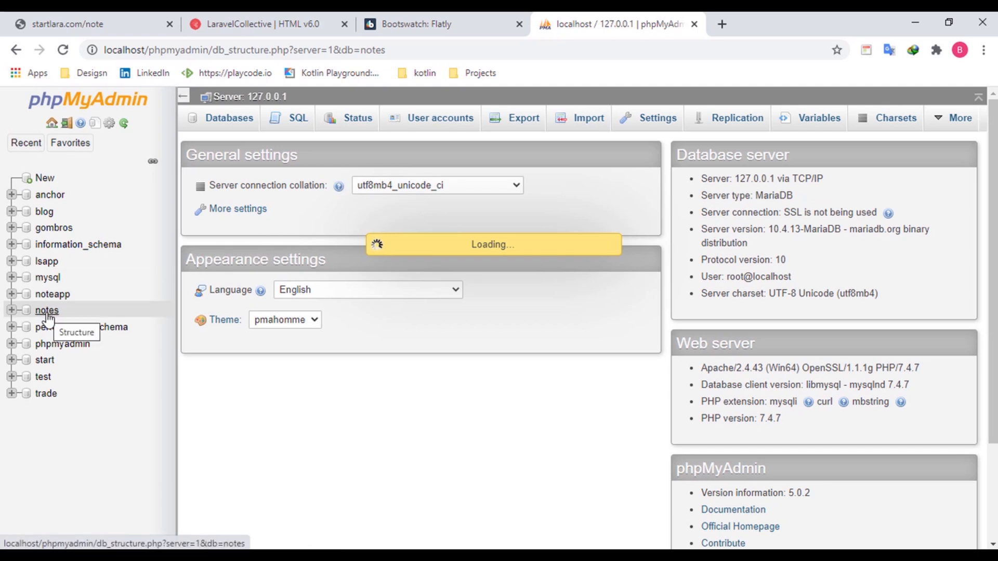
Step: Open the notes database from phpMyAdmin's left tree
left_click(45, 359)
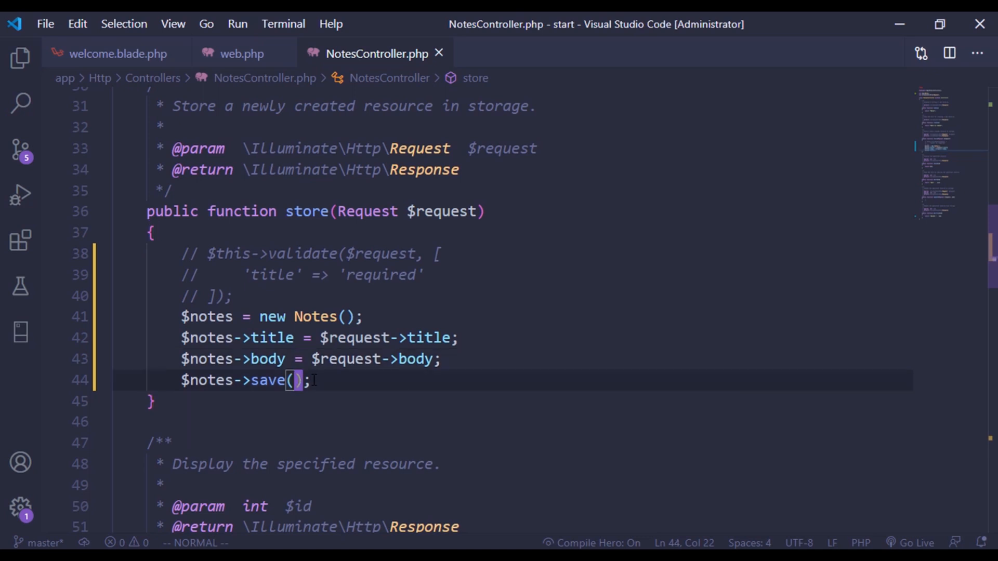
Step: Make store return "Saved" and browse the notes table rows in phpMyAdmin
type("return")
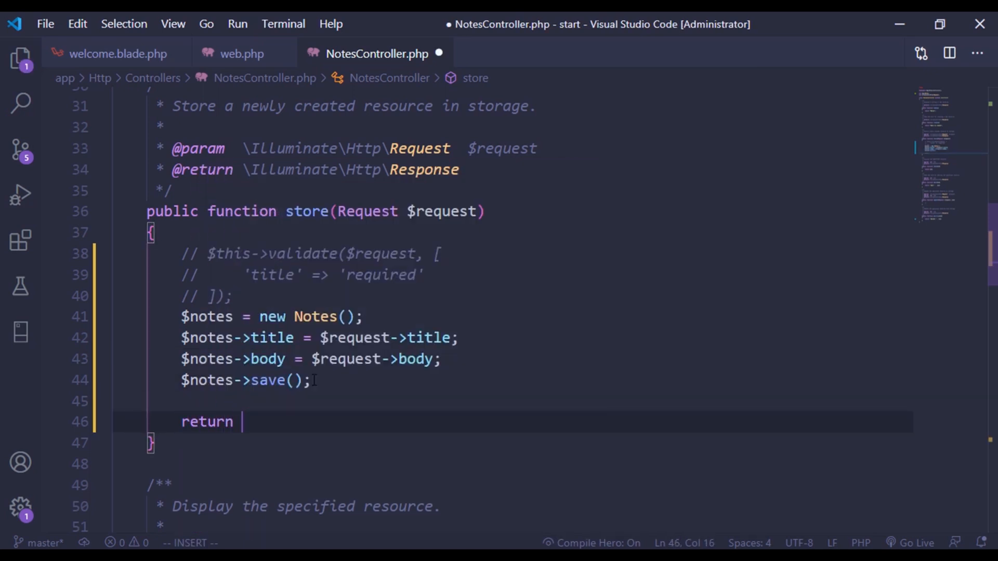
type("\"Saved\"")
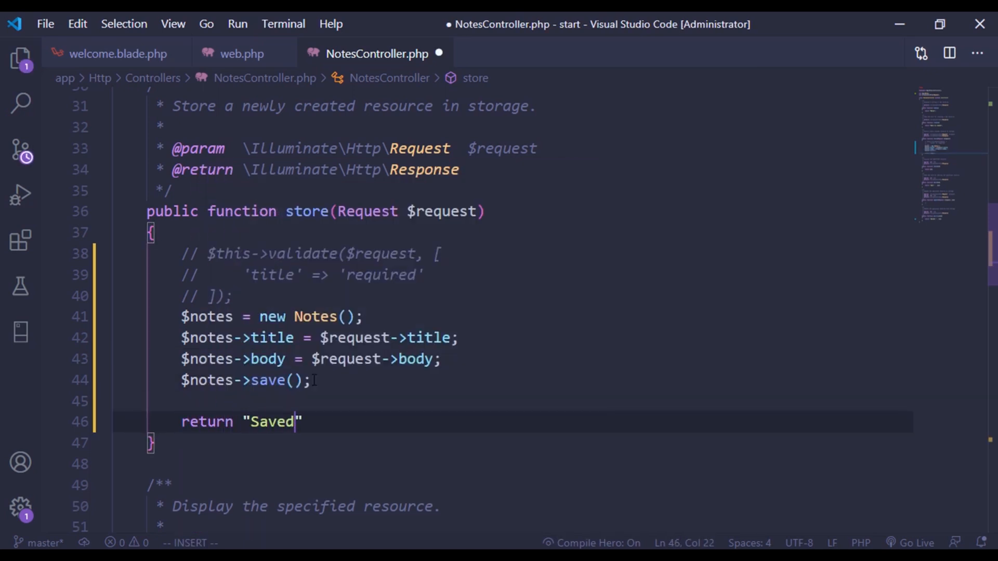
type(";")
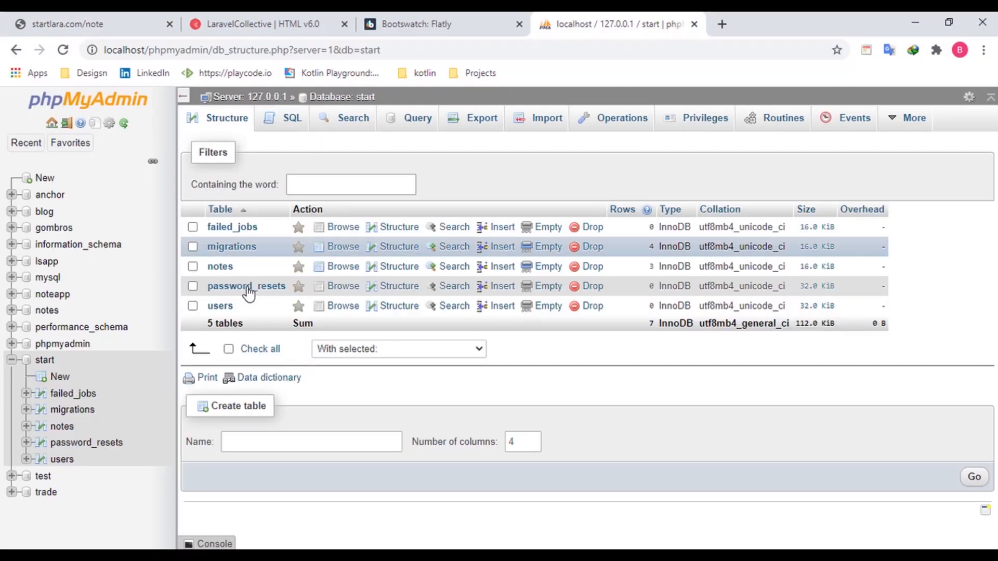
left_click(220, 266)
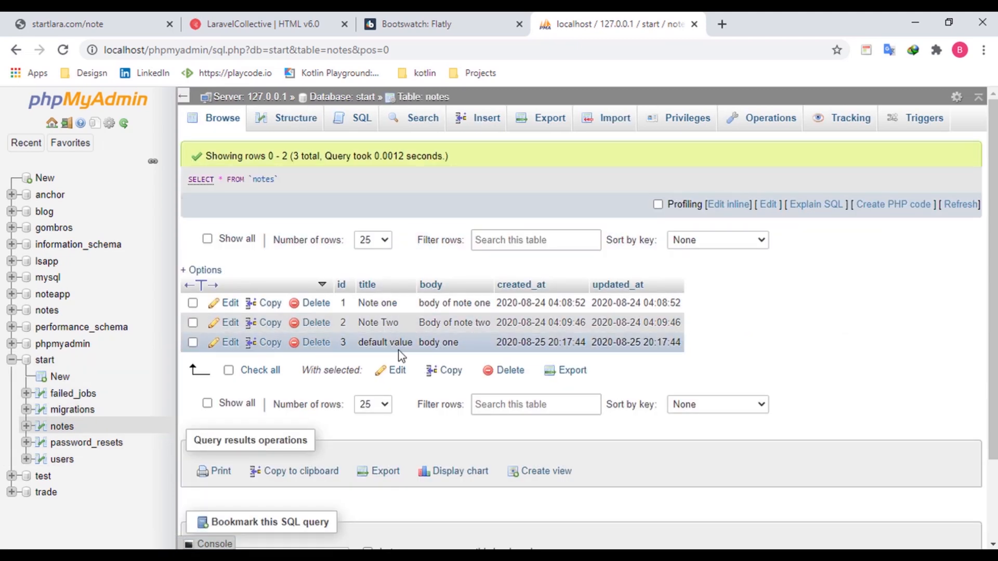
left_click(93, 24)
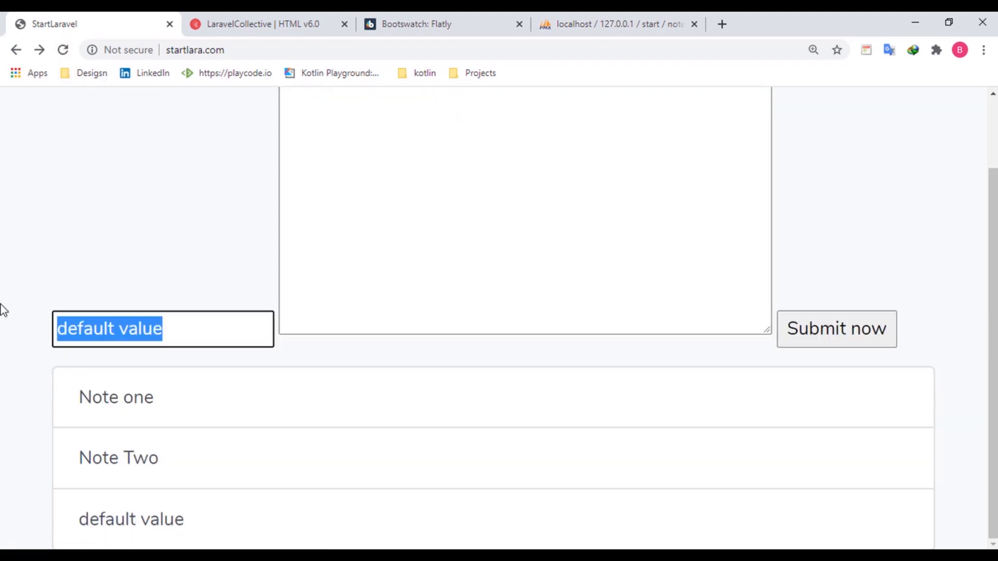
Step: Submit a note titled 'New note' with body 'note new body' and view the table
type("New pos")
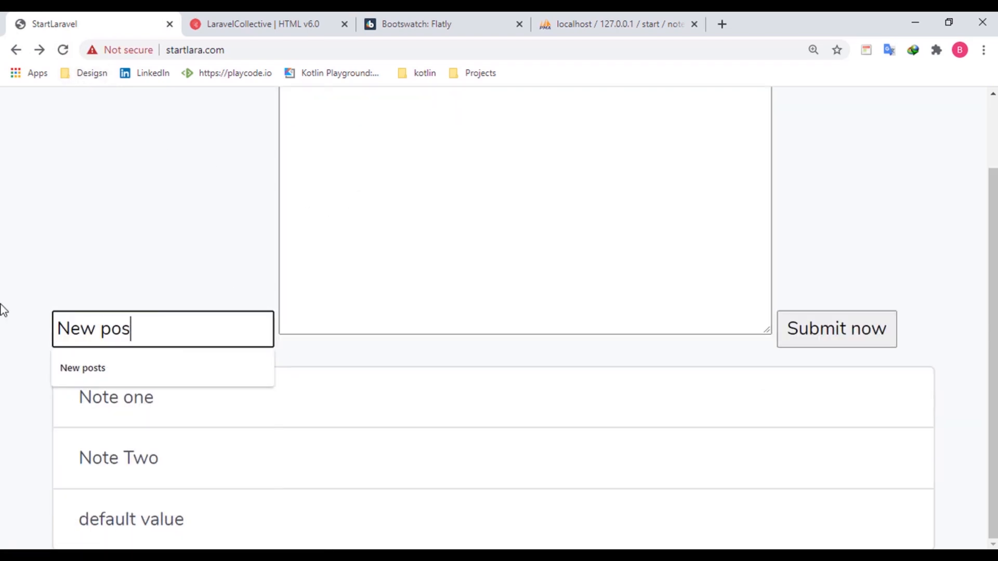
type("New note")
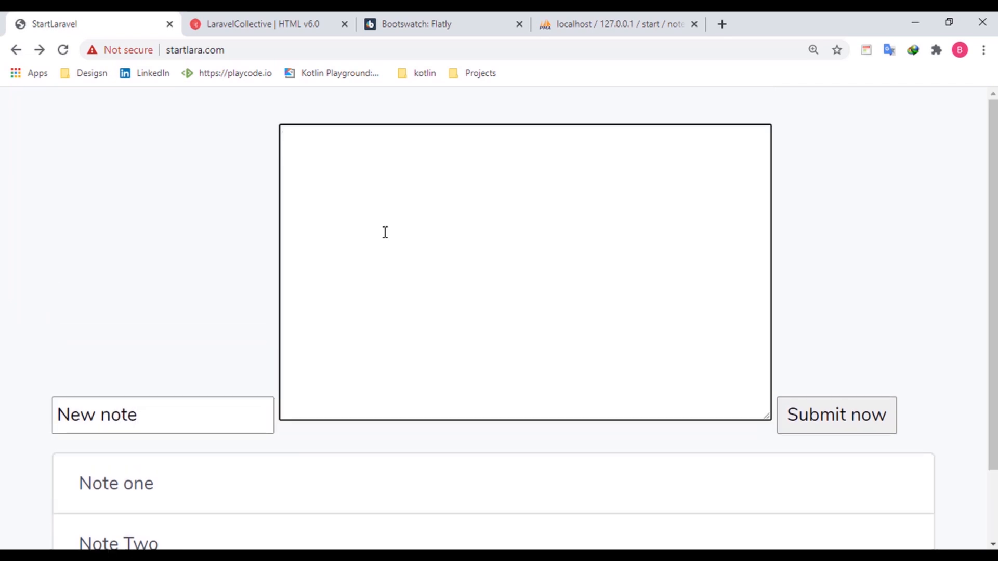
type("note new body")
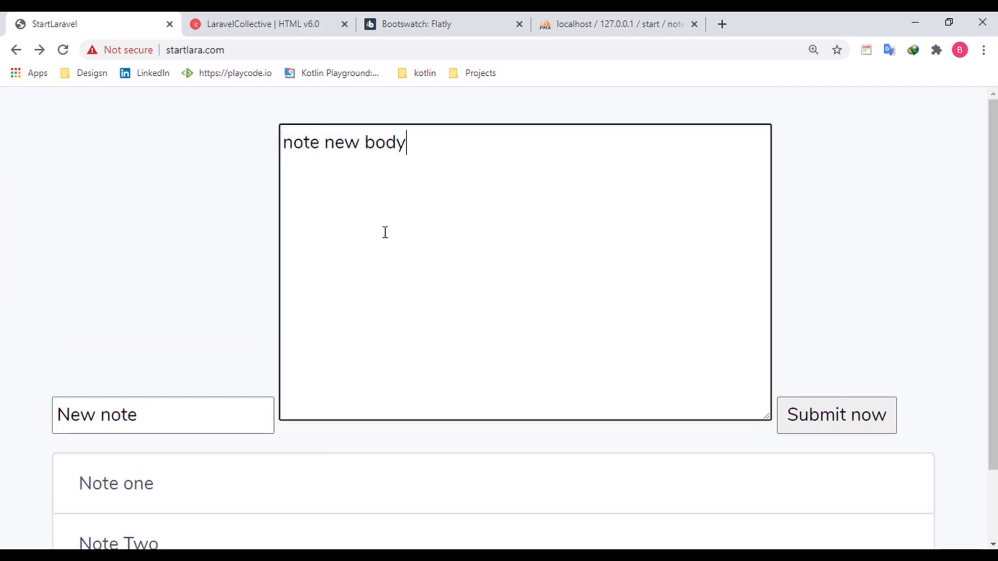
left_click(836, 415)
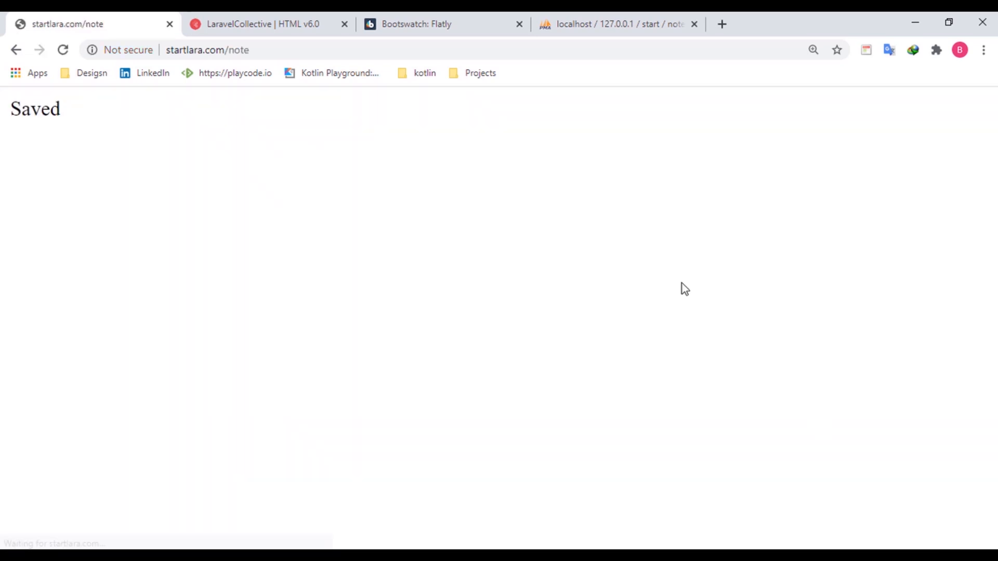
left_click(614, 24)
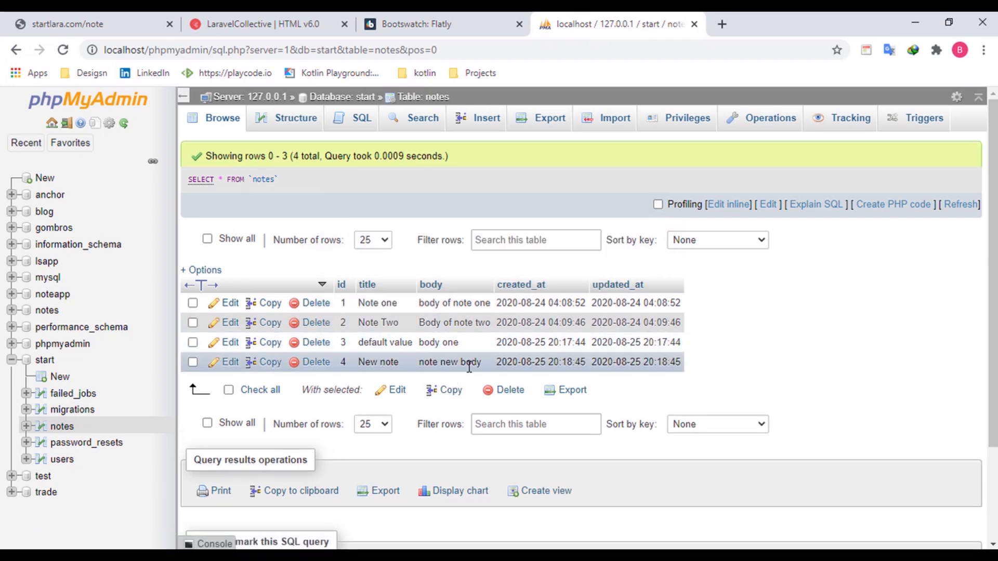
mouse_move(144, 14)
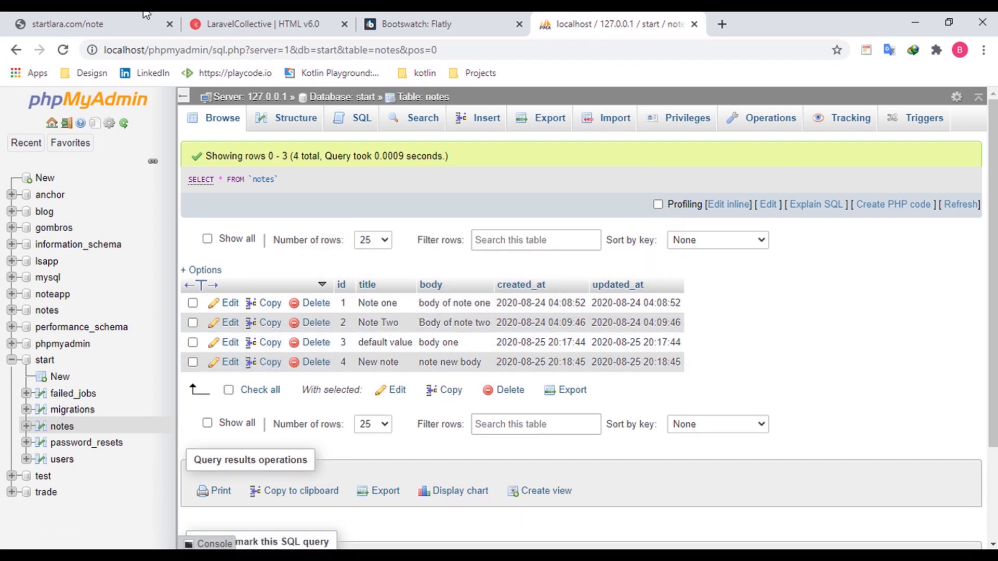
Step: Switch back to VS Code's welcome.blade.php template
left_click(77, 24)
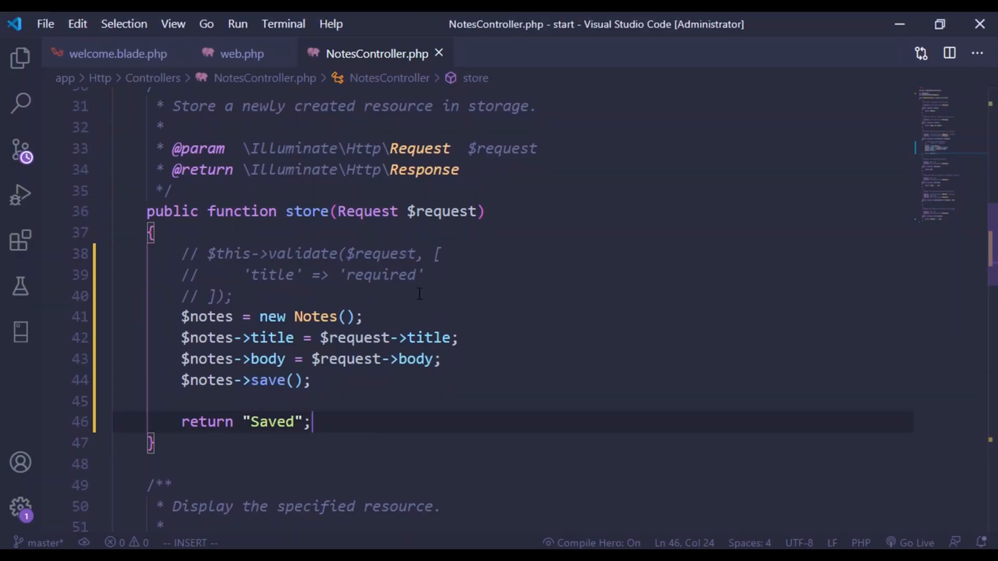
left_click(118, 53)
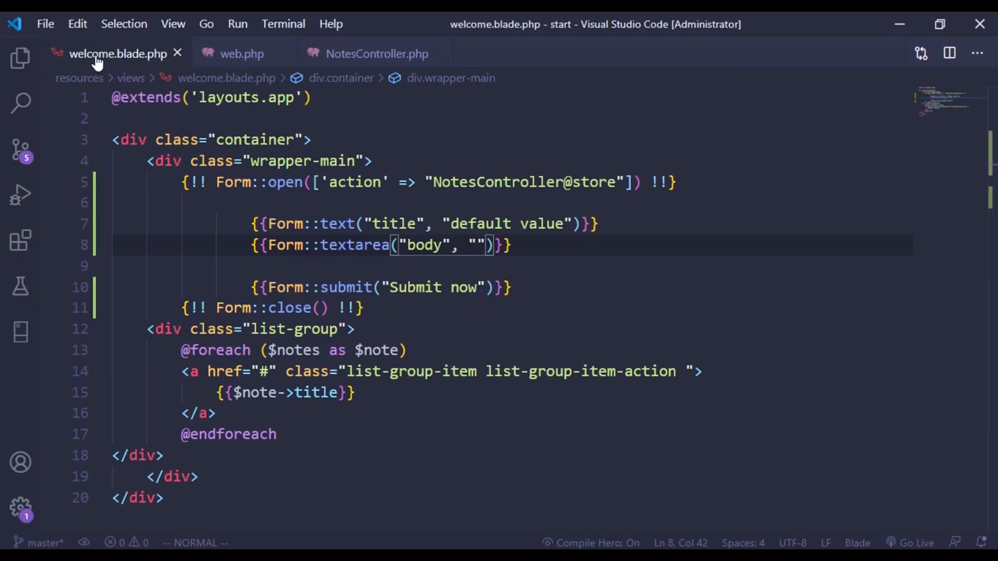